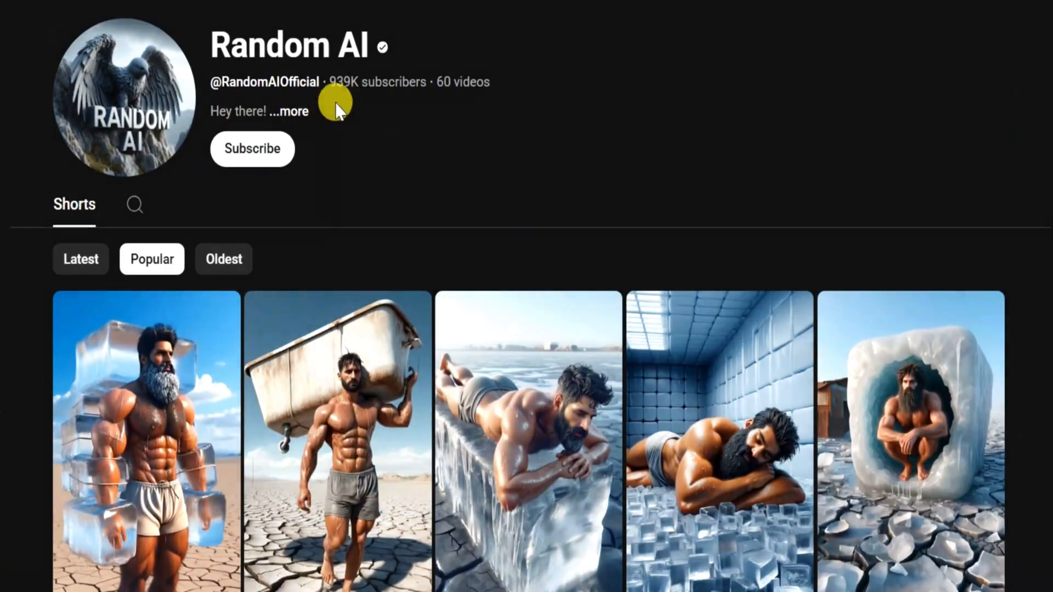
# Scroll through the Random AI channel's popular Shorts and its Social Blade growth stats
pyautogui.scroll(-3)
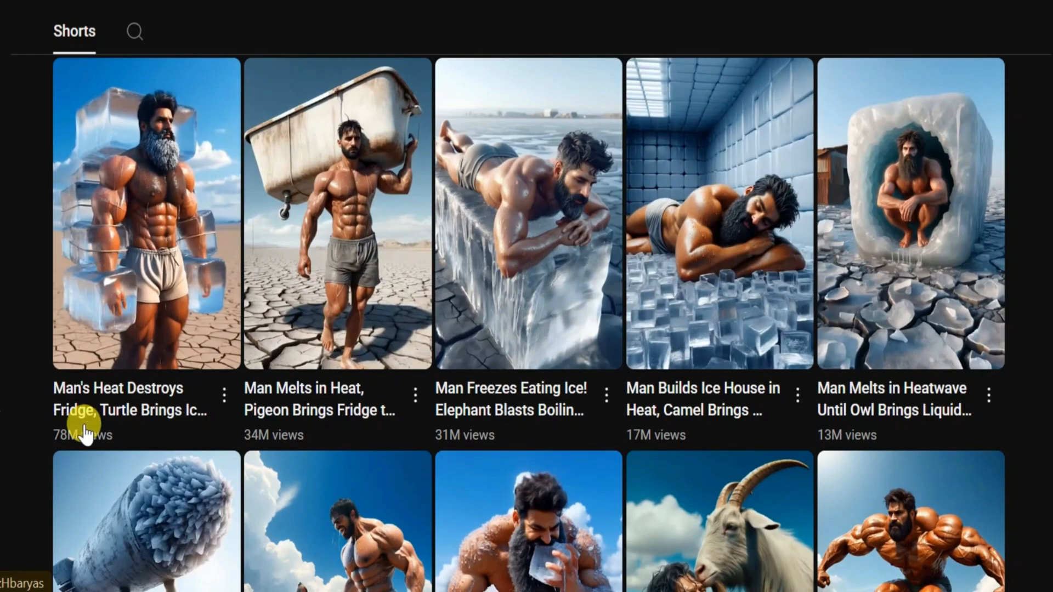
pyautogui.scroll(-3)
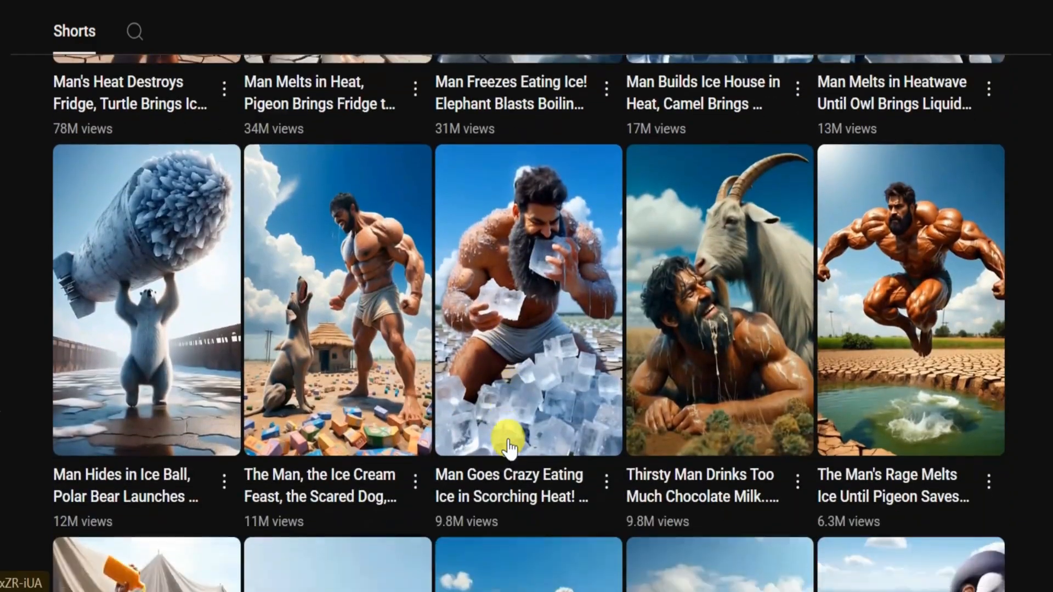
pyautogui.scroll(-3)
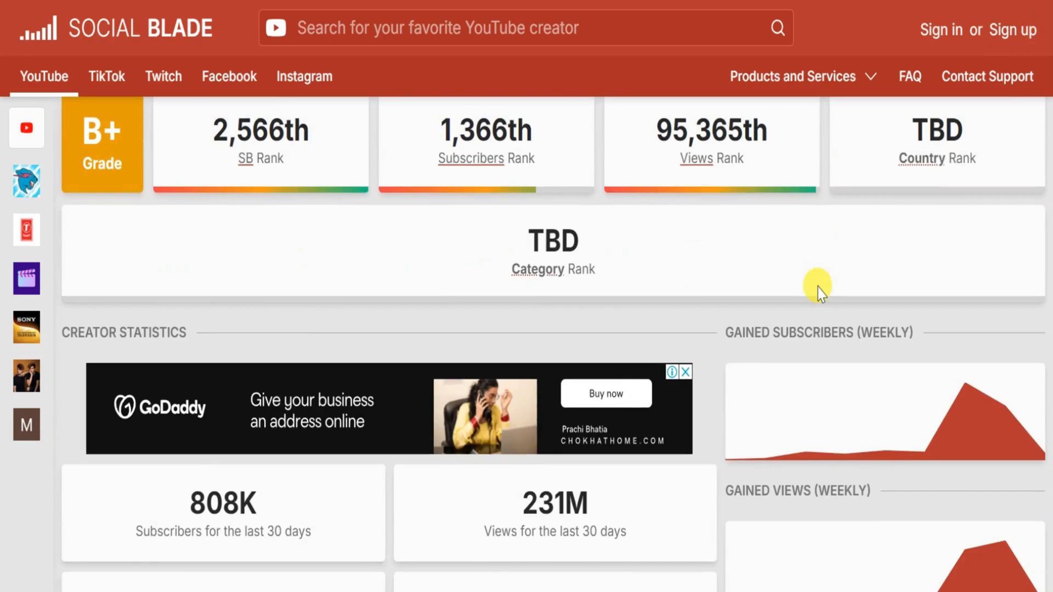
pyautogui.scroll(-3)
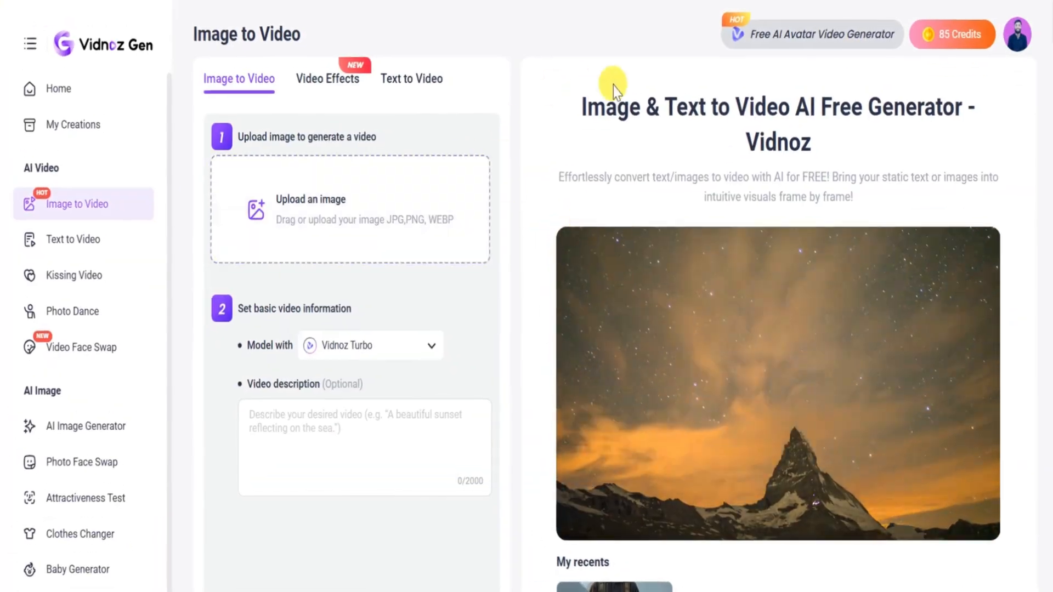
pyautogui.moveTo(438, 156)
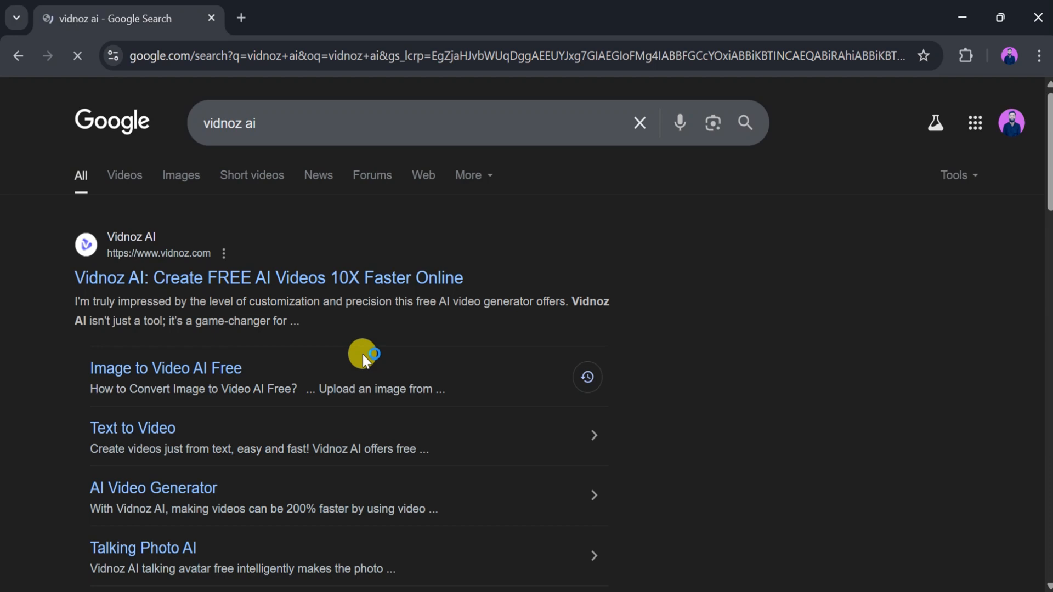
# Open the 'Vidnoz AI: Create FREE AI Videos 10X Faster Online' result
pyautogui.click(267, 277)
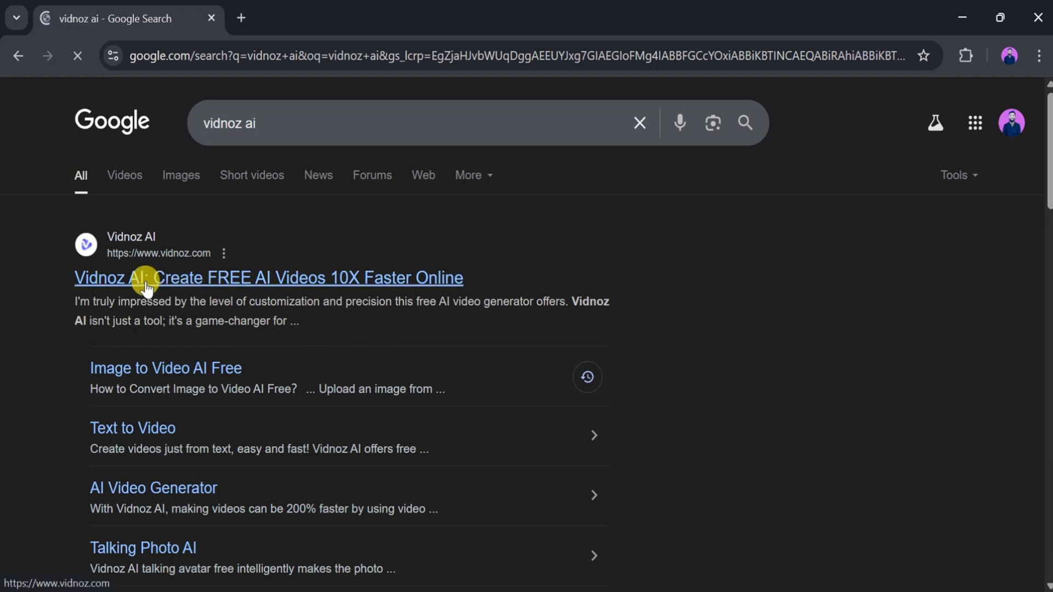
pyautogui.click(267, 277)
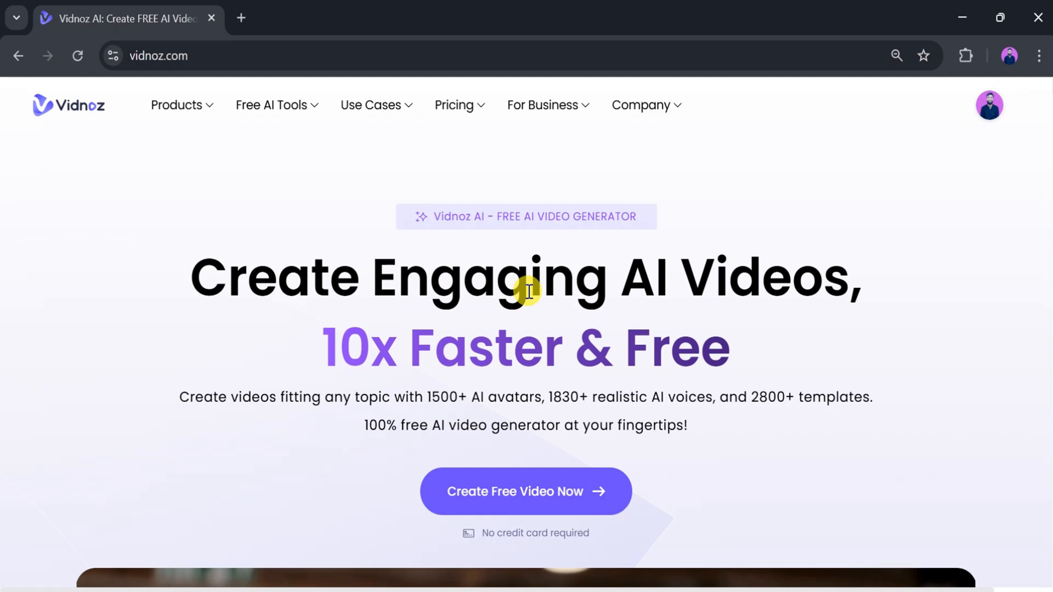
pyautogui.moveTo(829, 280)
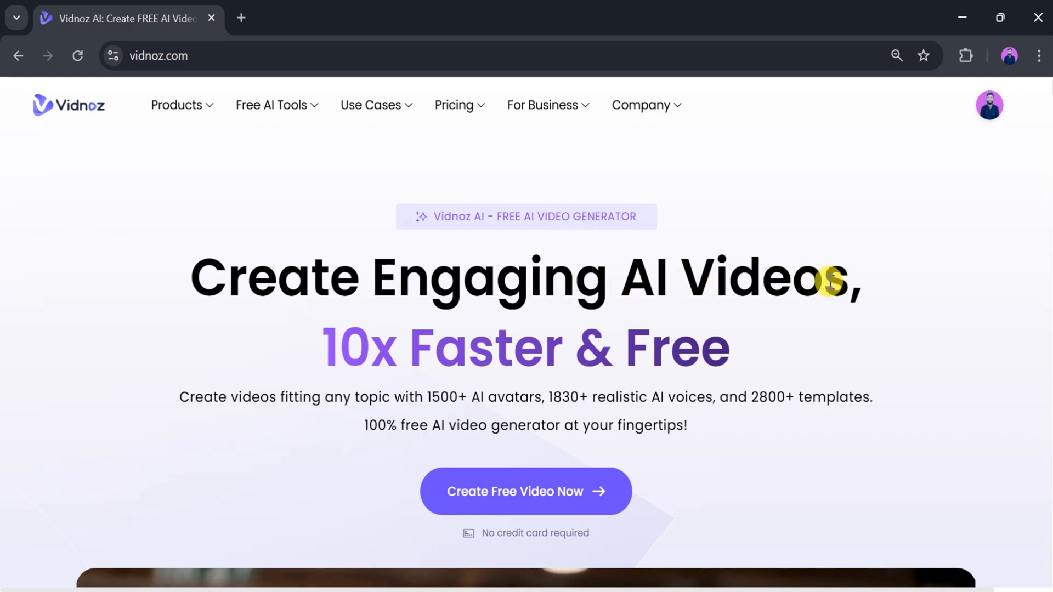
pyautogui.moveTo(218, 444)
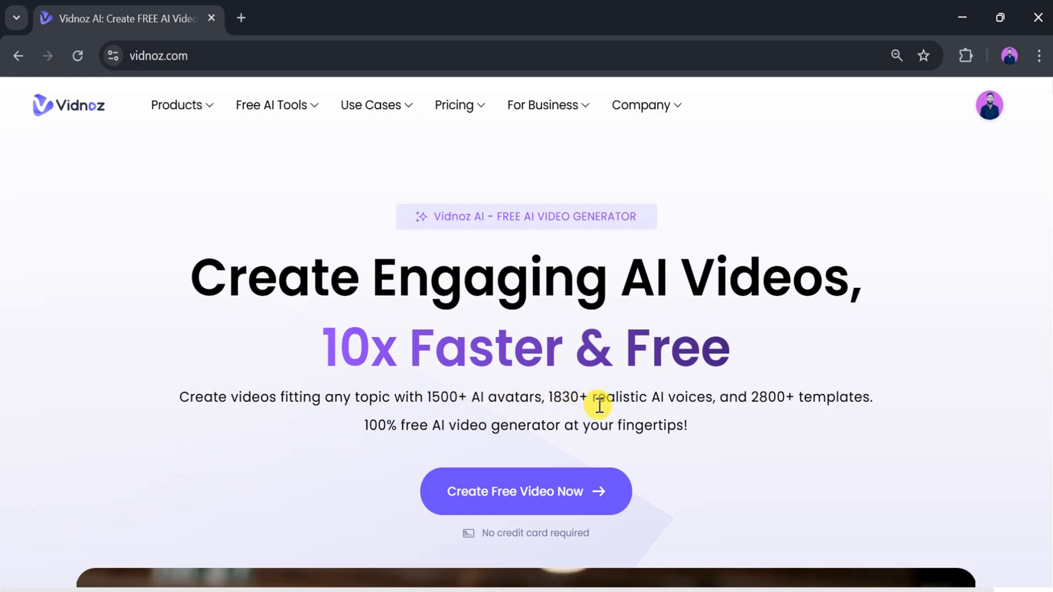
pyautogui.moveTo(771, 403)
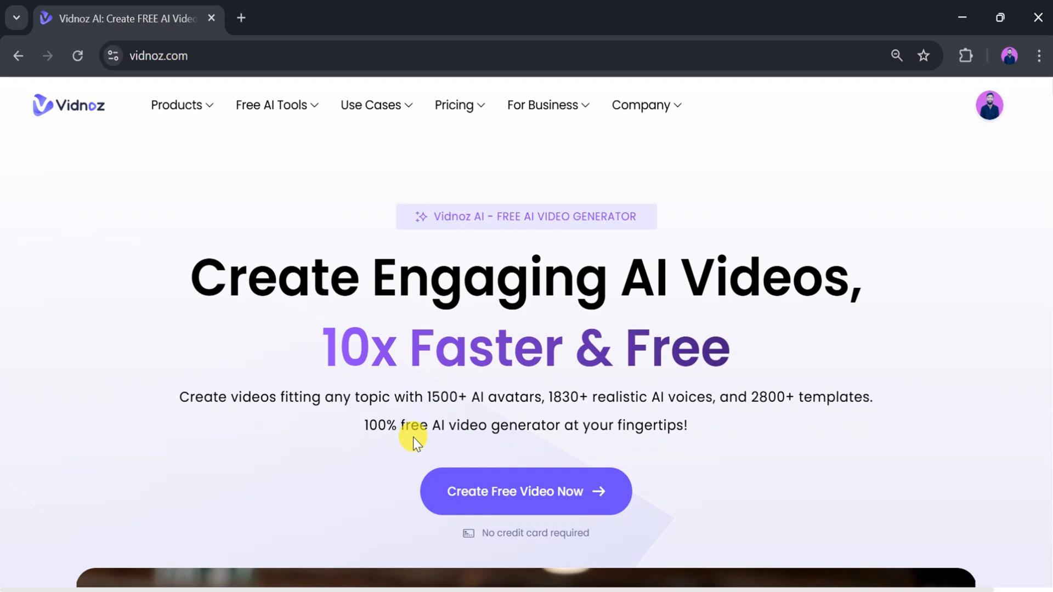
pyautogui.moveTo(658, 439)
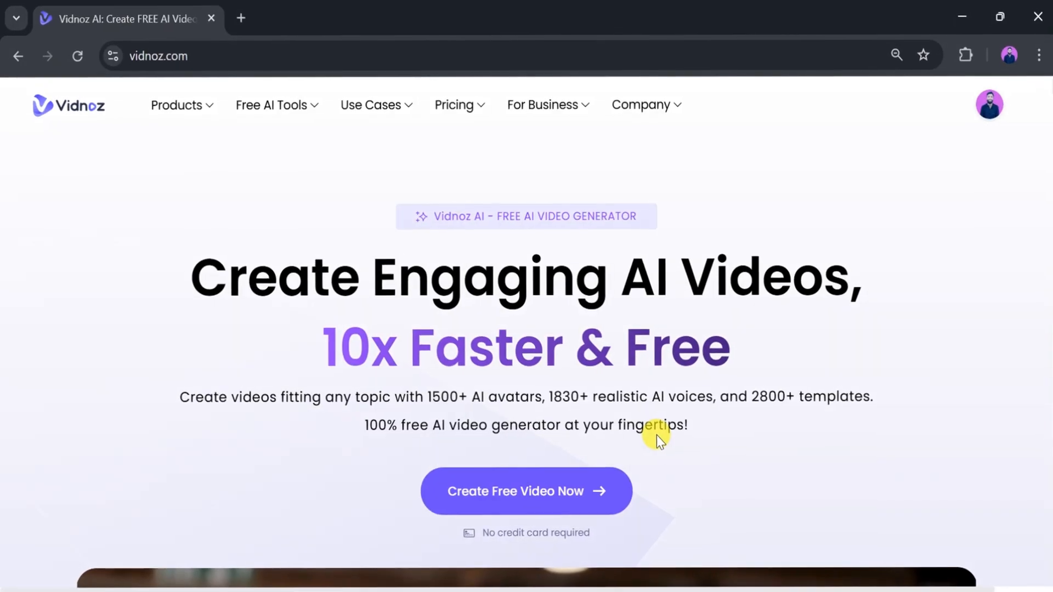
pyautogui.scroll(-3)
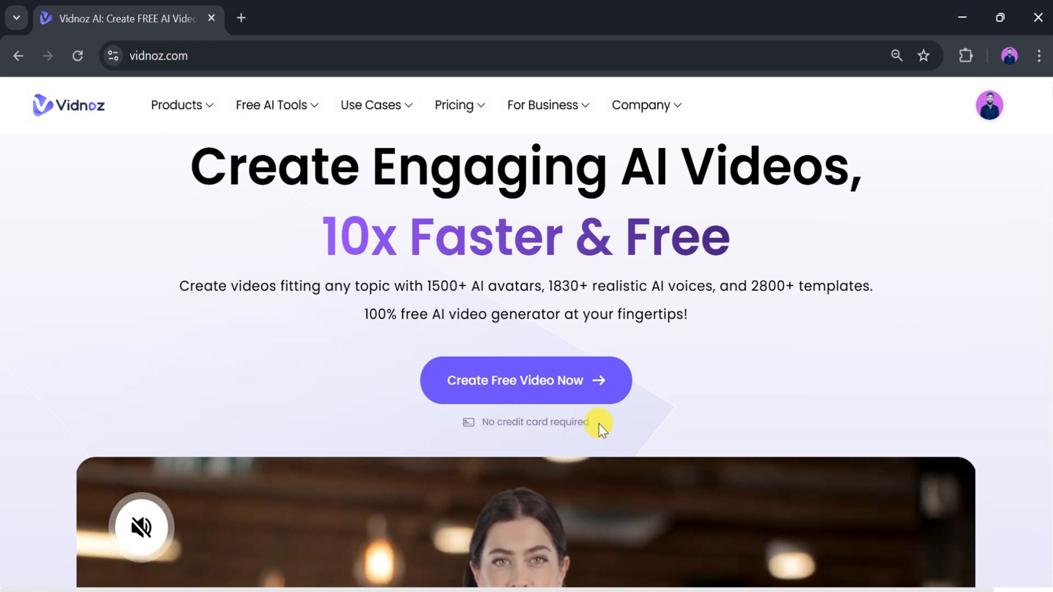
pyautogui.moveTo(544, 388)
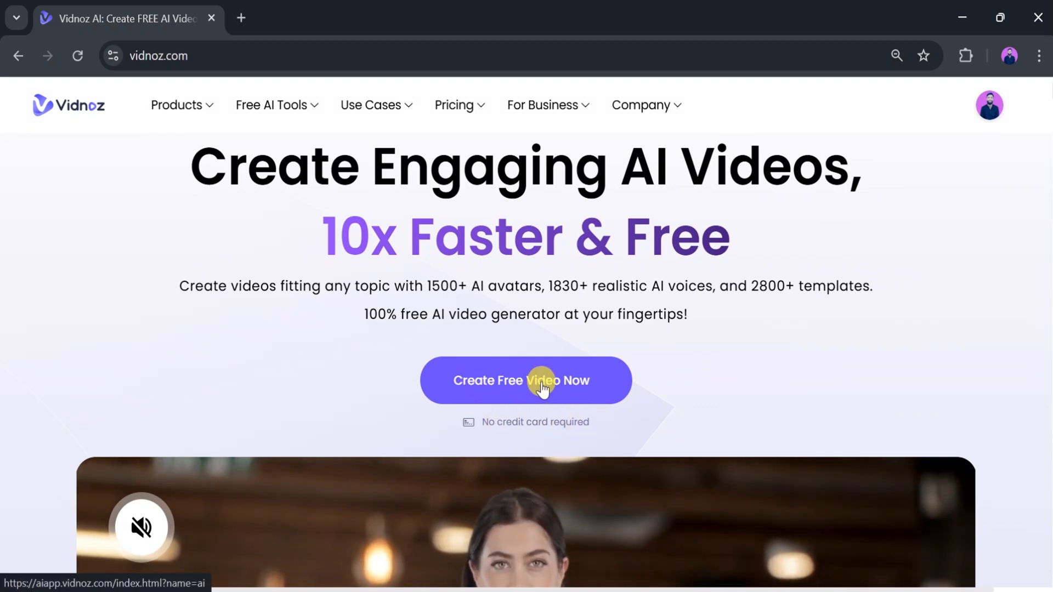
# Enter Vidnoz Gen via Create Free Video Now and browse its tool and template carousels
pyautogui.click(176, 106)
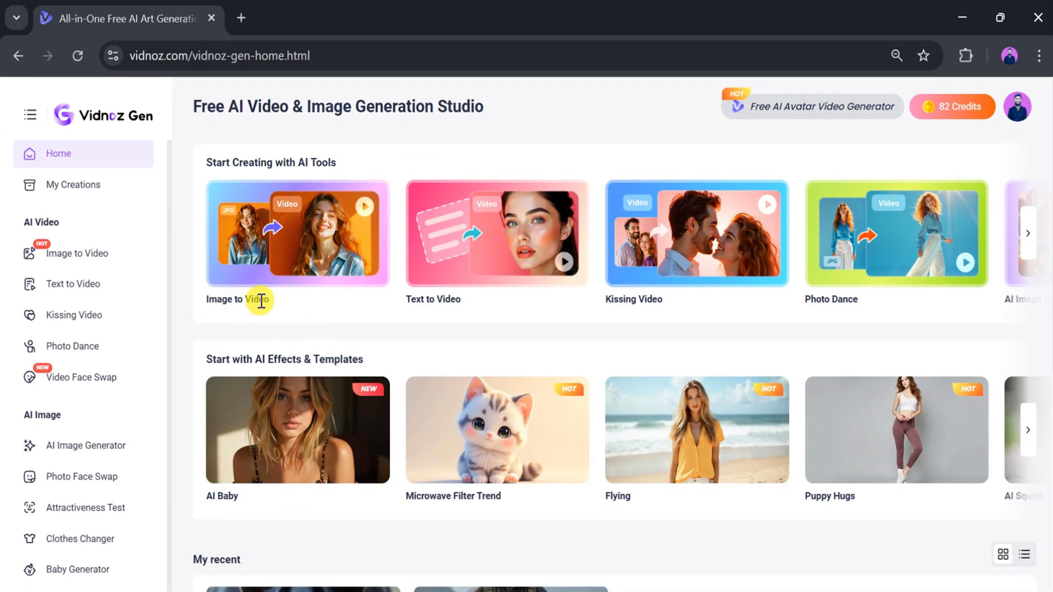
pyautogui.moveTo(438, 313)
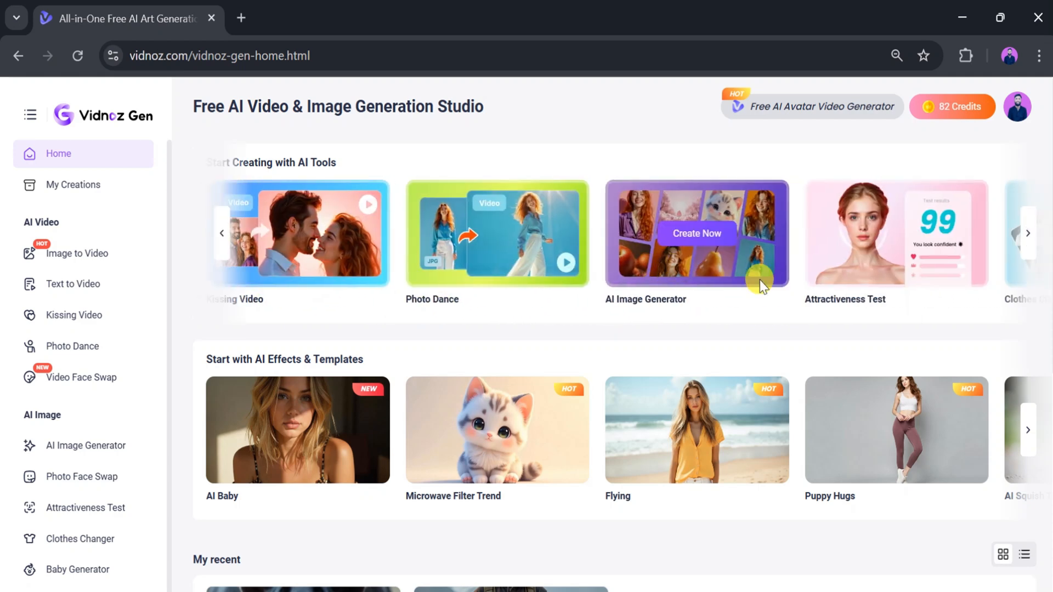
pyautogui.scroll(-3)
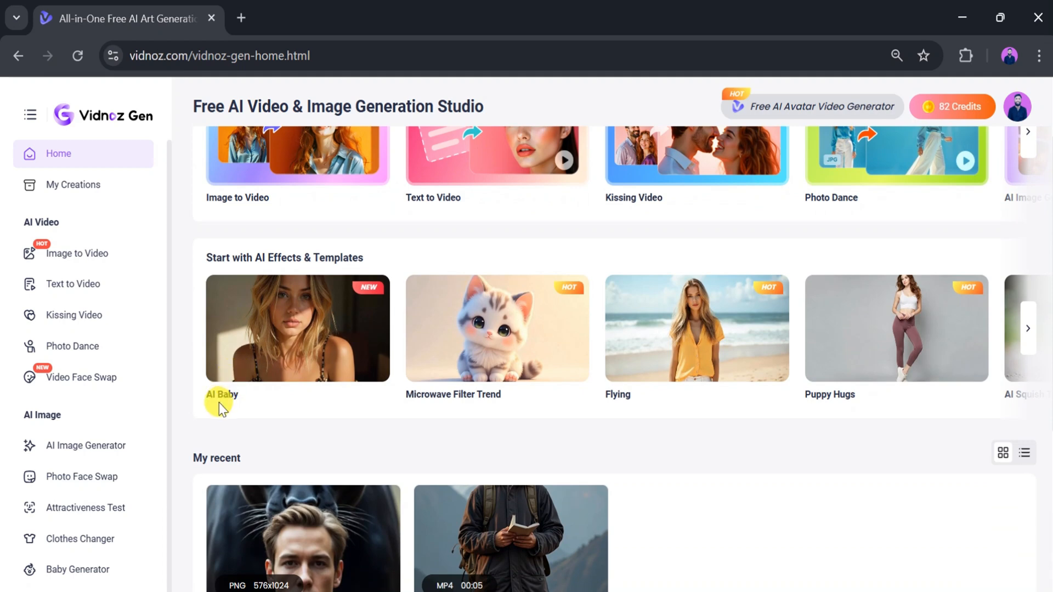
pyautogui.moveTo(463, 415)
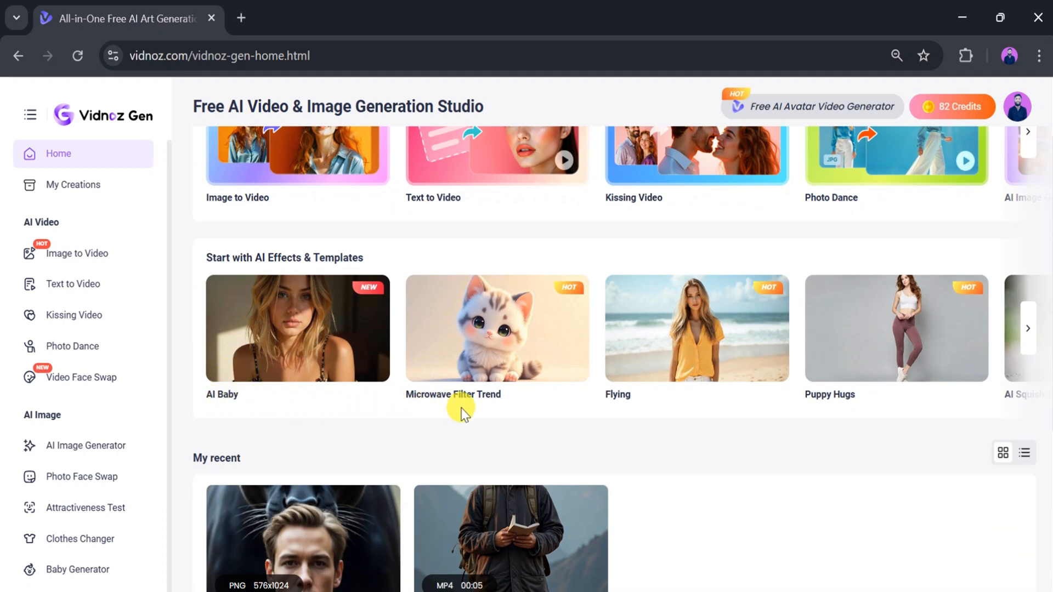
pyautogui.moveTo(602, 408)
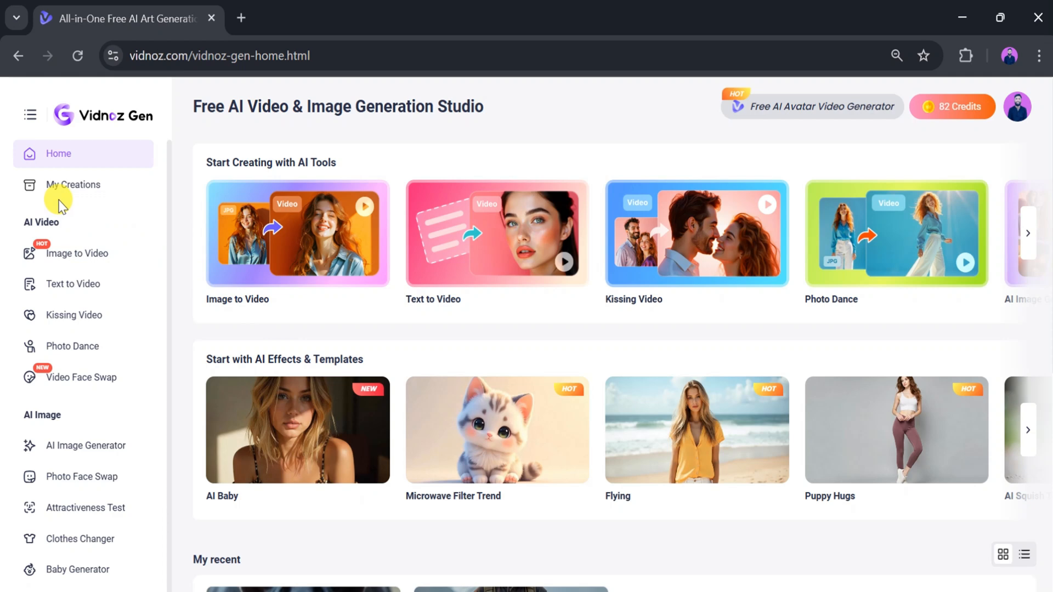
pyautogui.moveTo(72, 283)
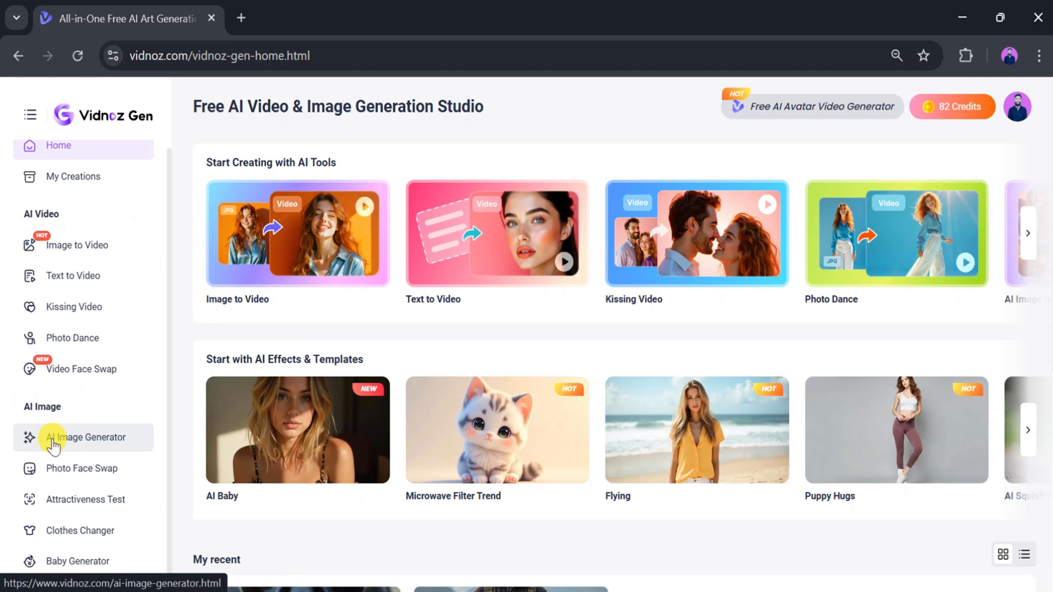
pyautogui.moveTo(44, 468)
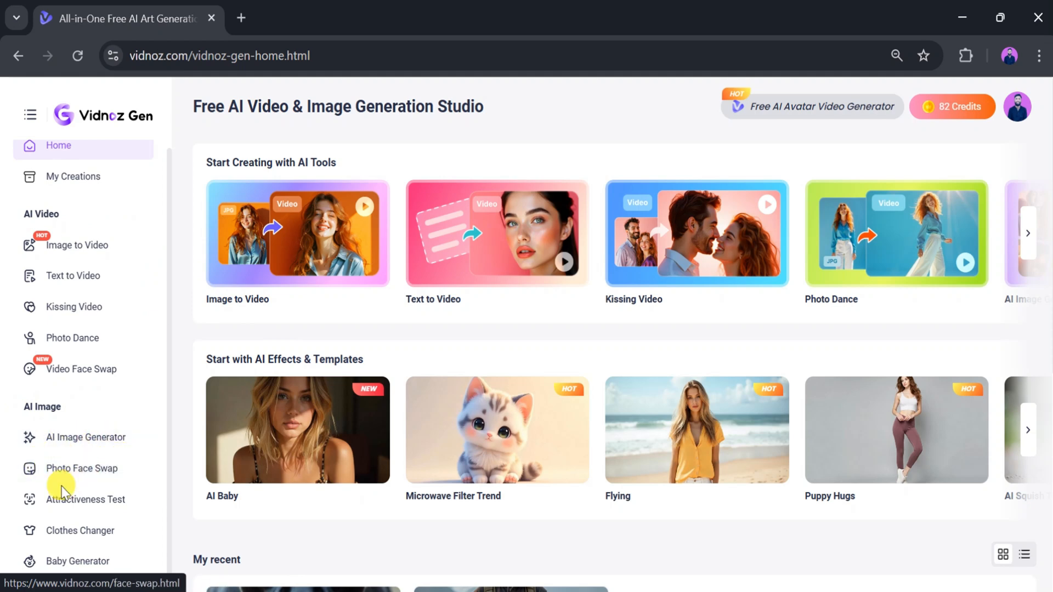
pyautogui.moveTo(91, 531)
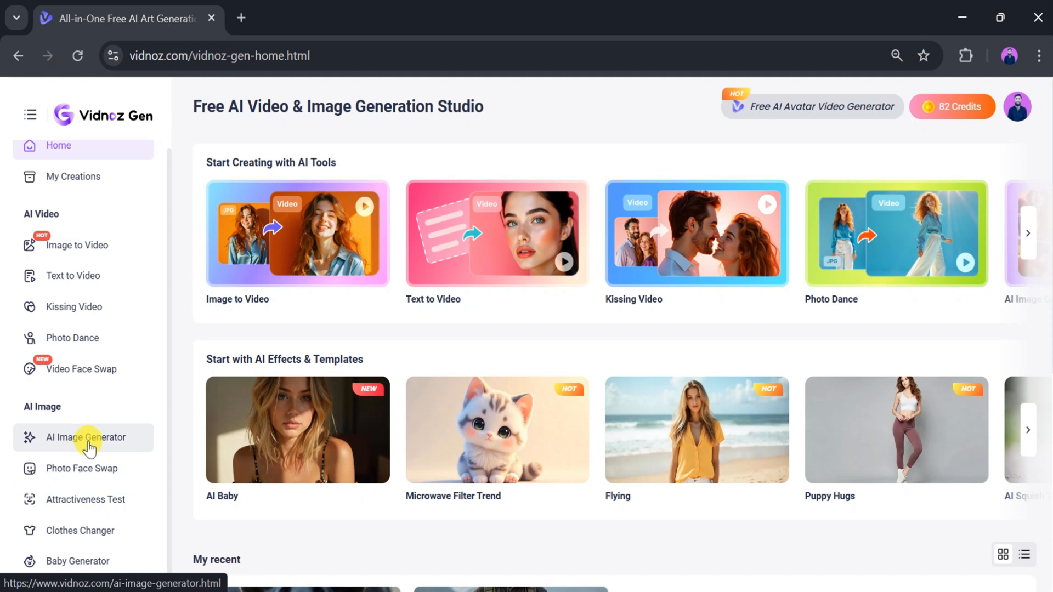
# Choose AI Image Generator under AI Image in the Vidnoz Gen sidebar
pyautogui.click(82, 438)
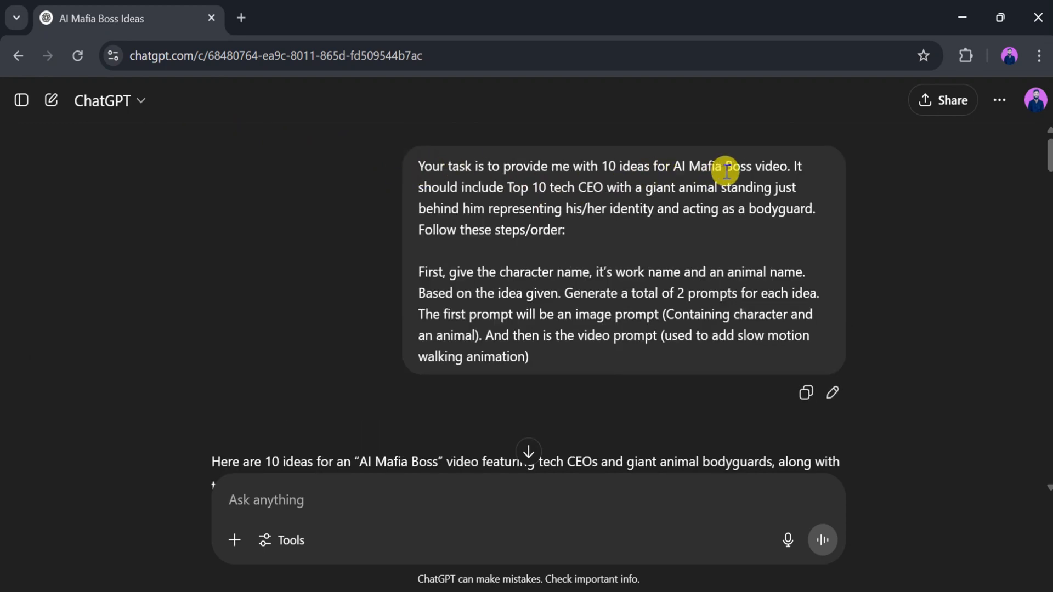
# Scroll the 'AI Mafia Boss Ideas' ChatGPT chat to locate the image prompt
pyautogui.scroll(-3)
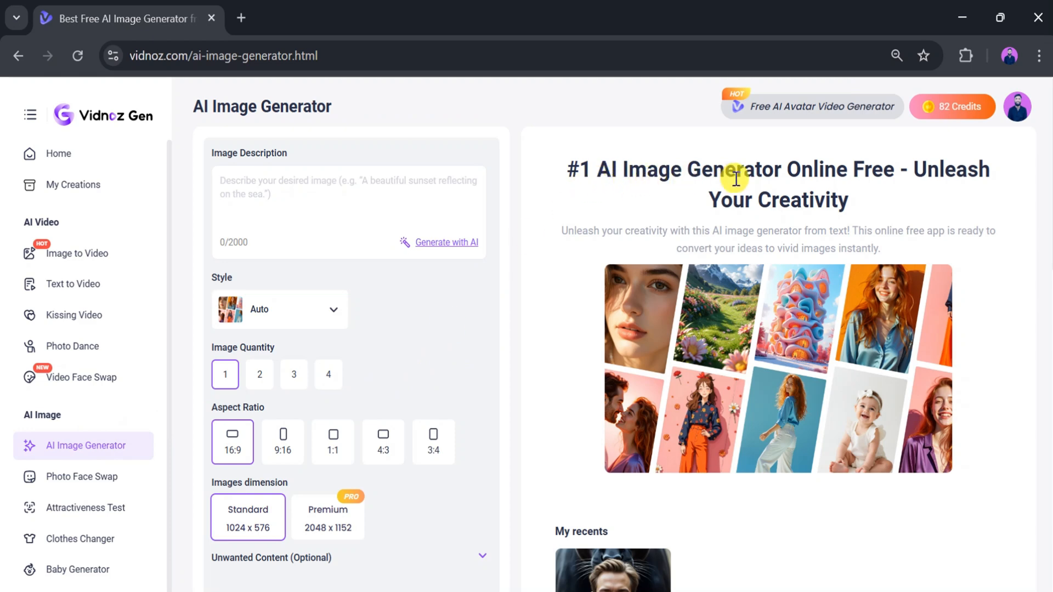
pyautogui.moveTo(613, 249)
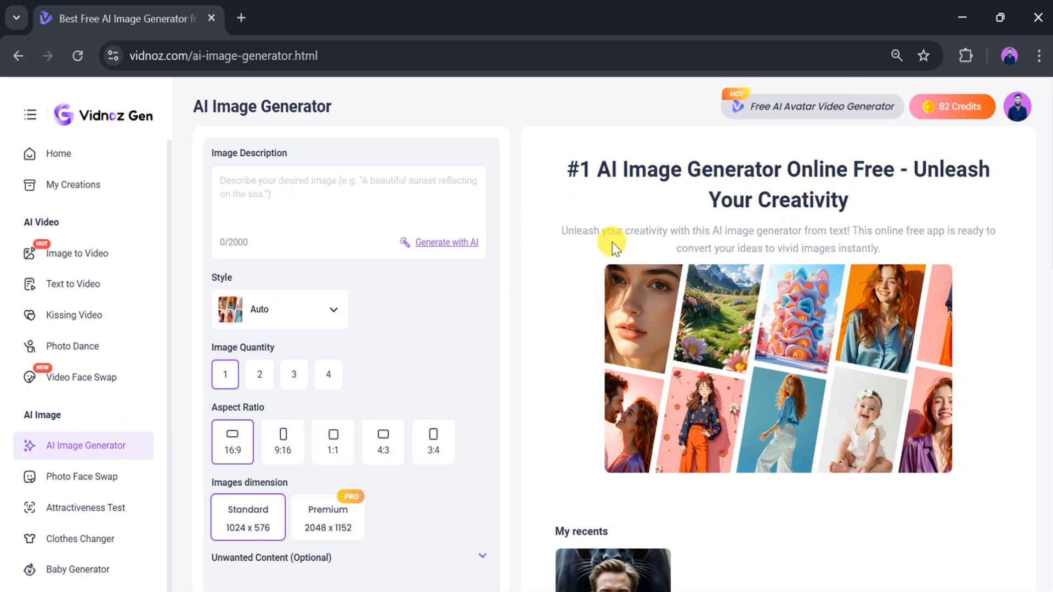
pyautogui.moveTo(887, 234)
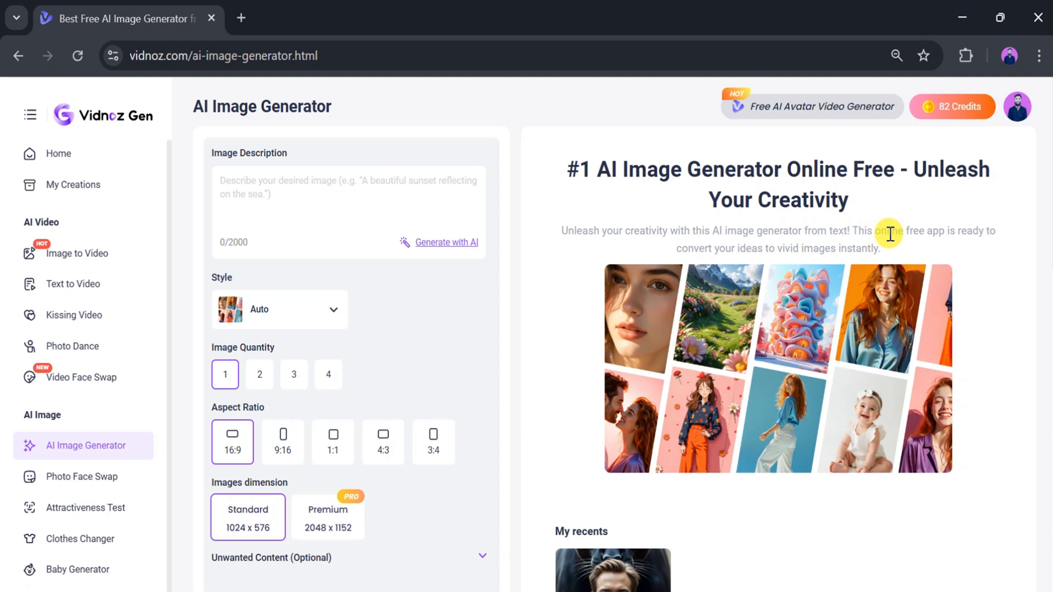
# Paste the metallic-wolf mafia-boss prompt as the image description and bring up Switch style
pyautogui.click(339, 202)
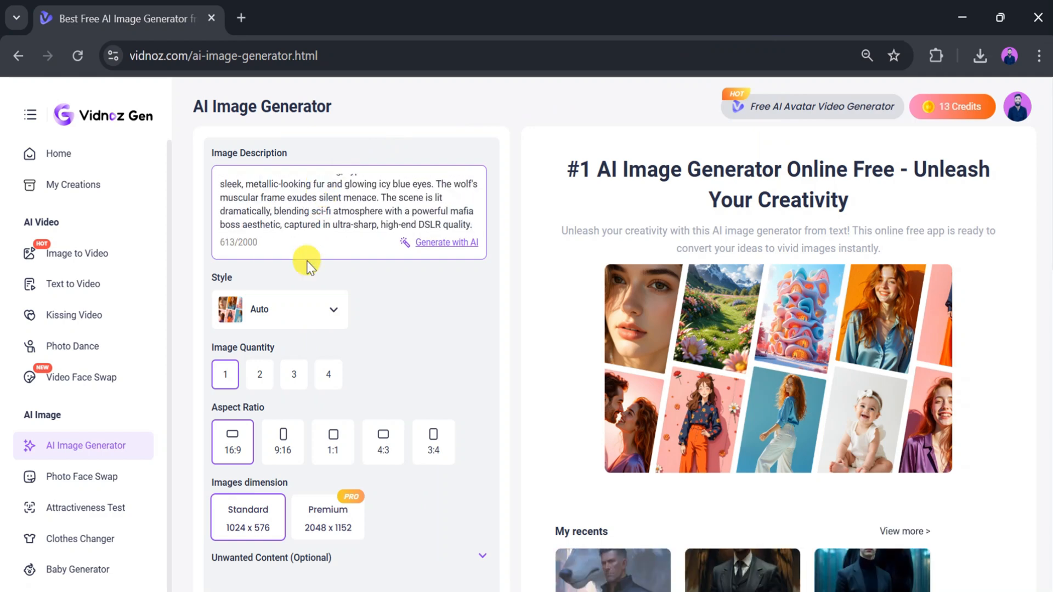
pyautogui.click(278, 309)
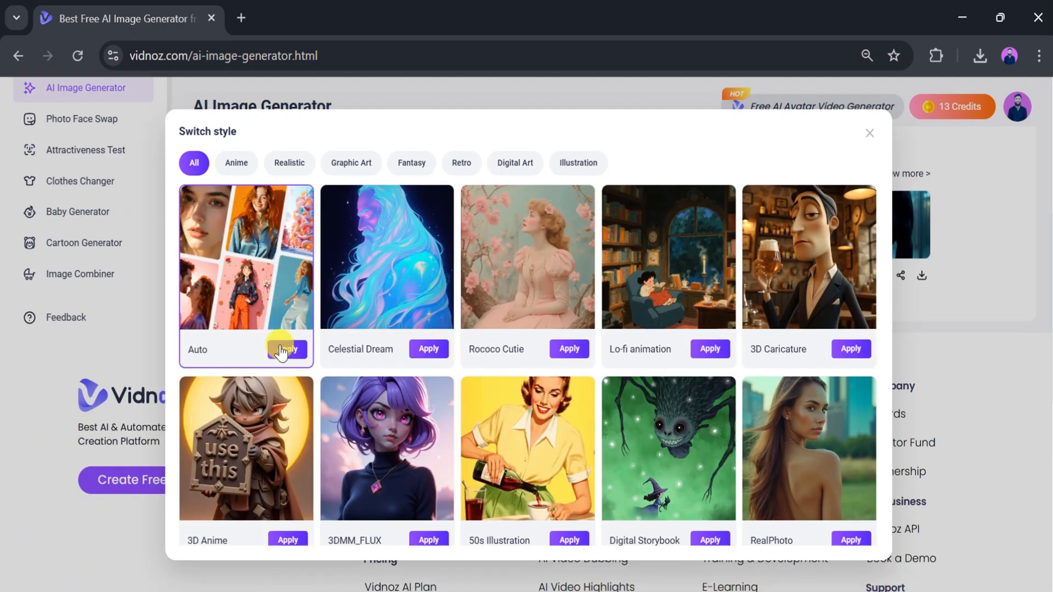
# Apply the Auto style and set a 9:16 portrait aspect ratio at 576 x 1024
pyautogui.click(287, 349)
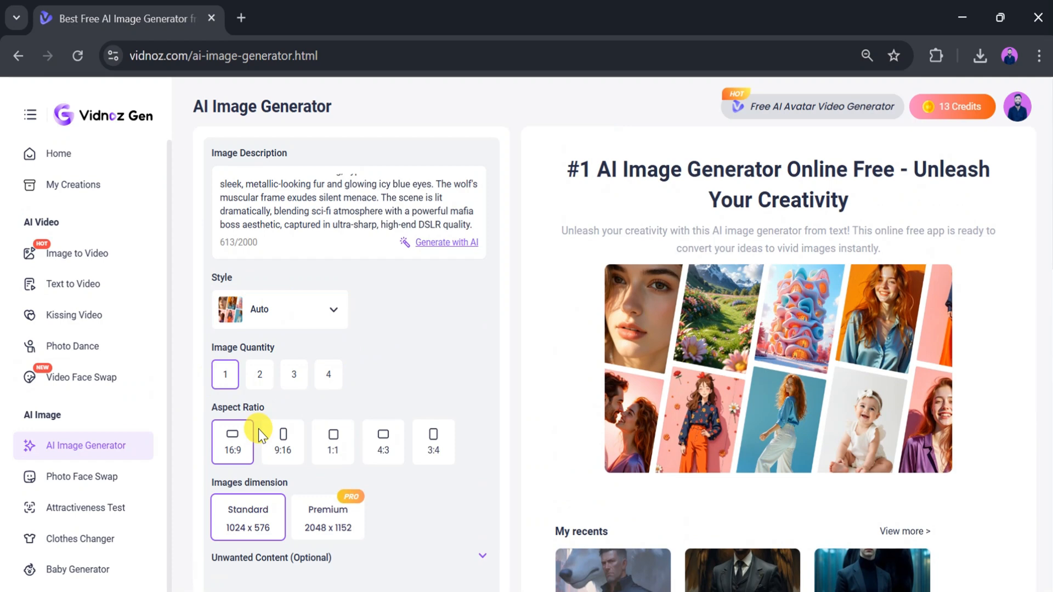
pyautogui.click(282, 441)
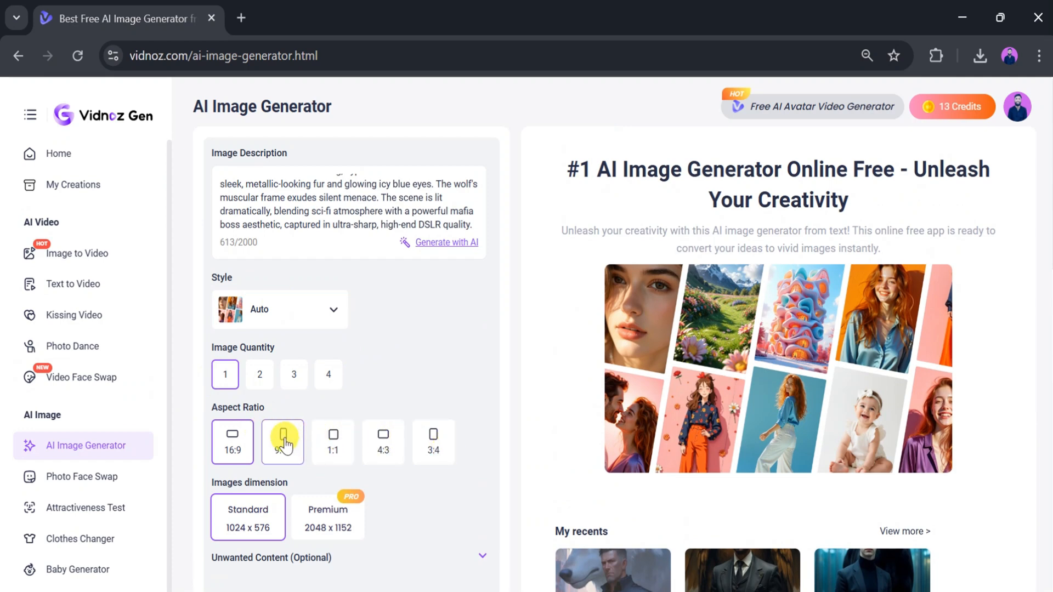
pyautogui.click(282, 442)
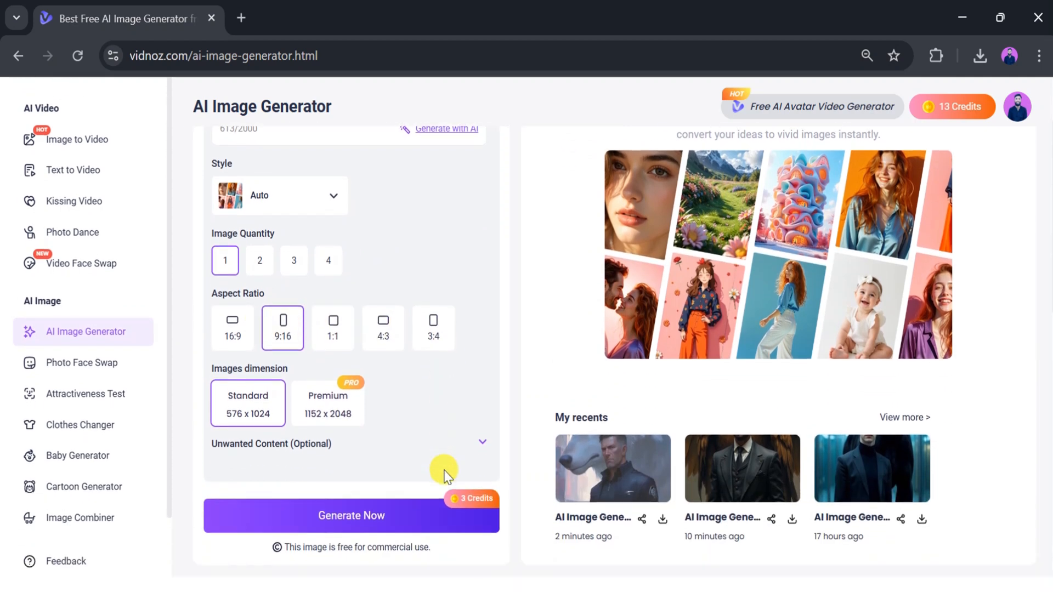
pyautogui.click(351, 515)
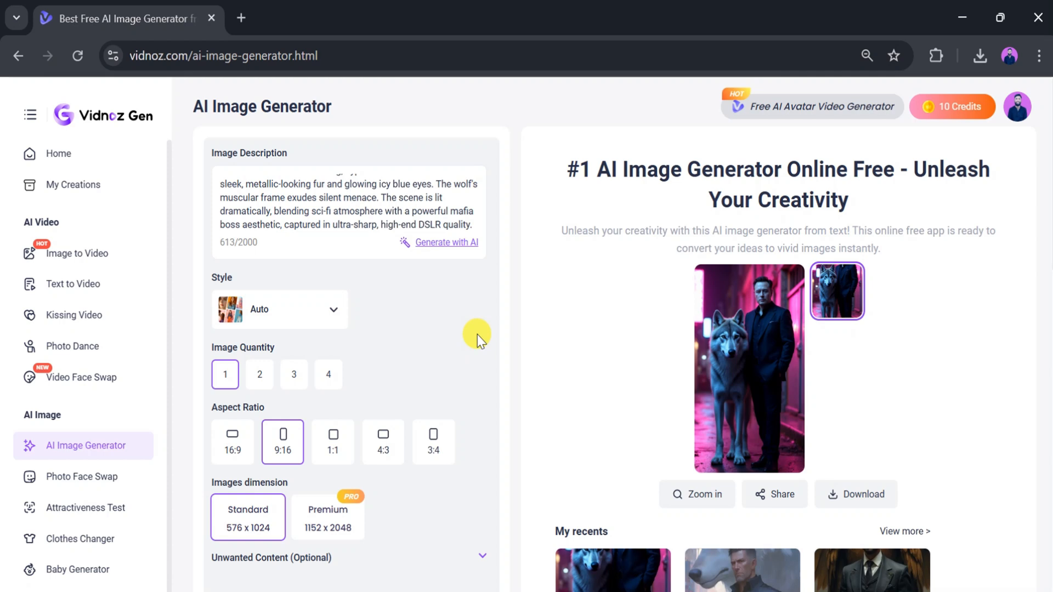
pyautogui.moveTo(776, 383)
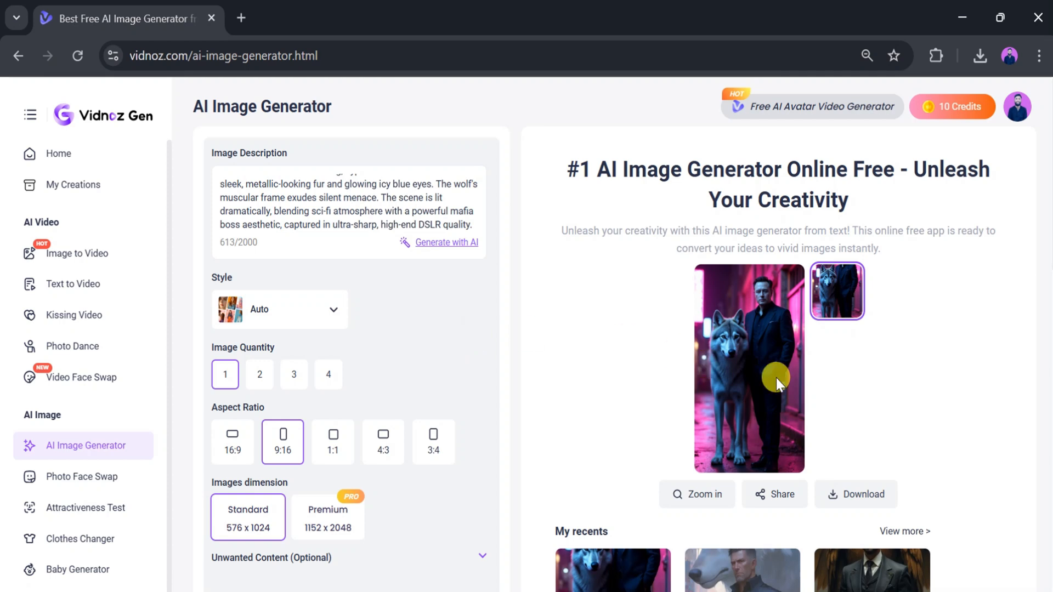
pyautogui.moveTo(832, 478)
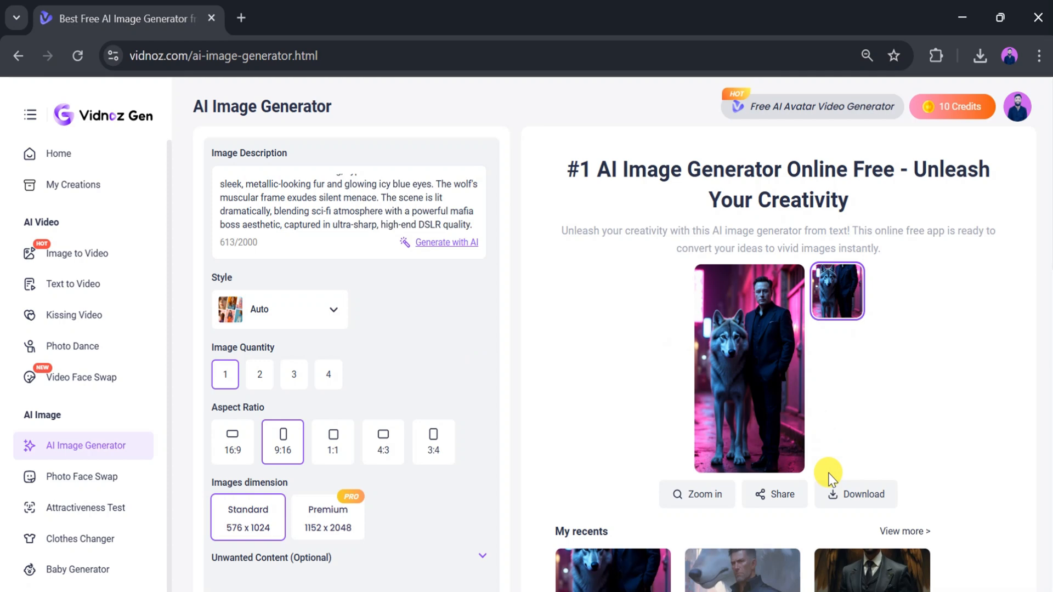
# Download the generated wolf portrait as a PNG and dismiss the 'Download successfully' popup
pyautogui.click(856, 495)
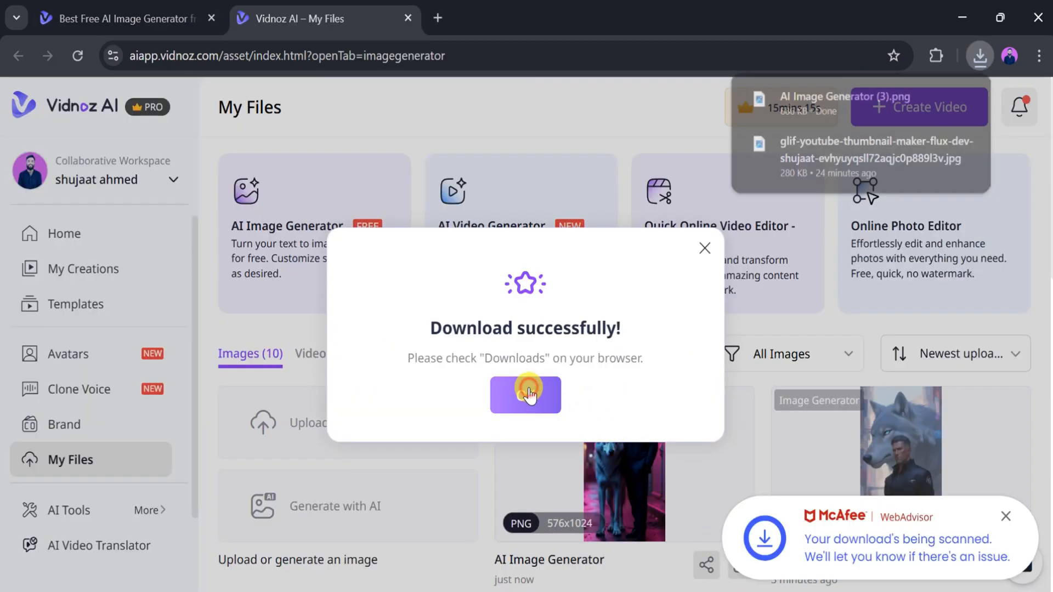
pyautogui.click(124, 19)
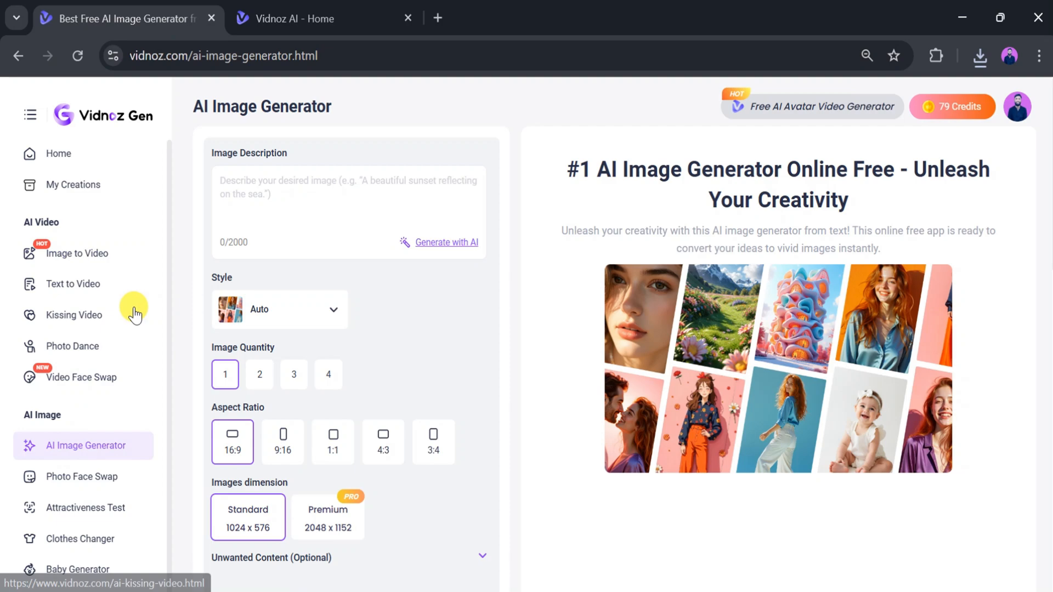
# Switch to Image to Video under AI Video and pick the downloaded wolf portrait for upload
pyautogui.click(79, 253)
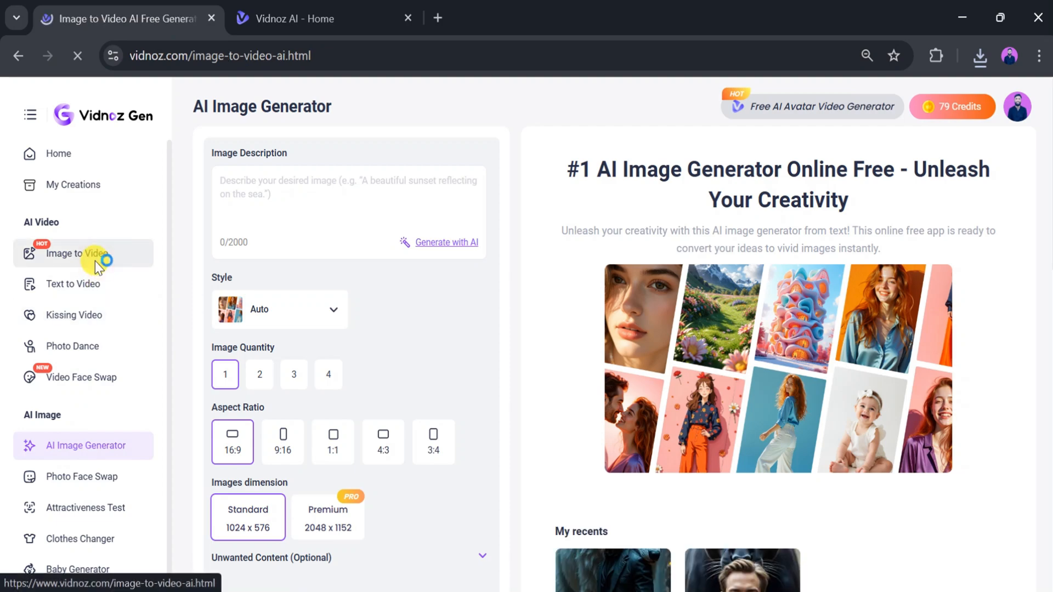
pyautogui.click(83, 254)
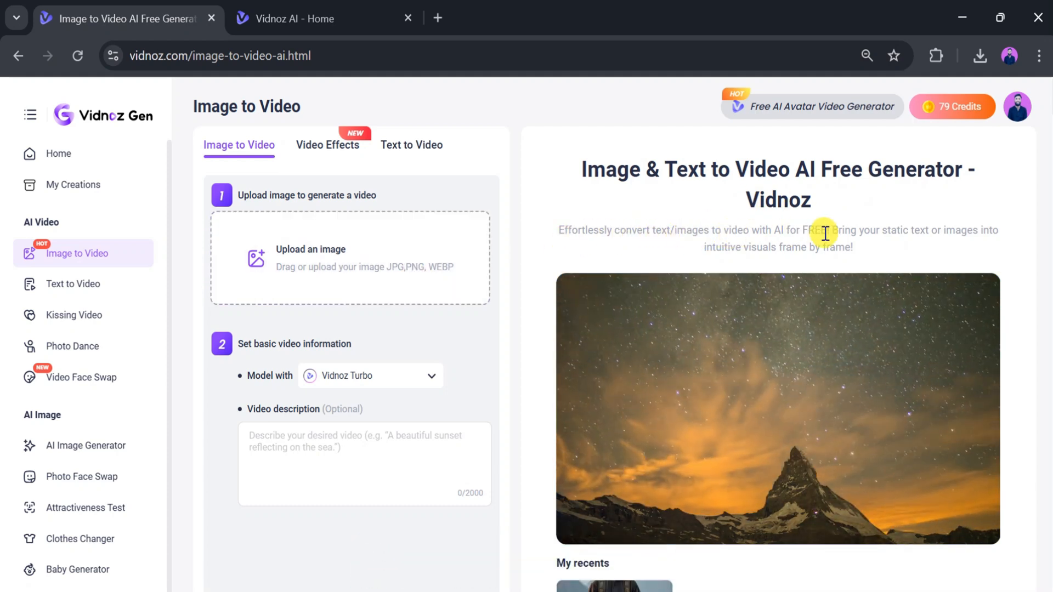
pyautogui.moveTo(956, 234)
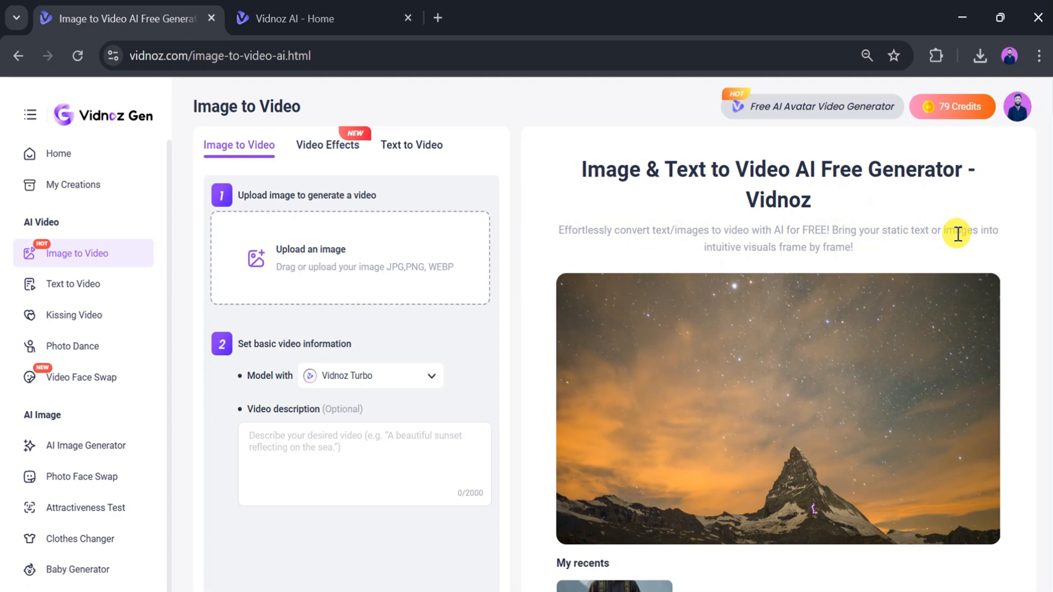
pyautogui.click(310, 256)
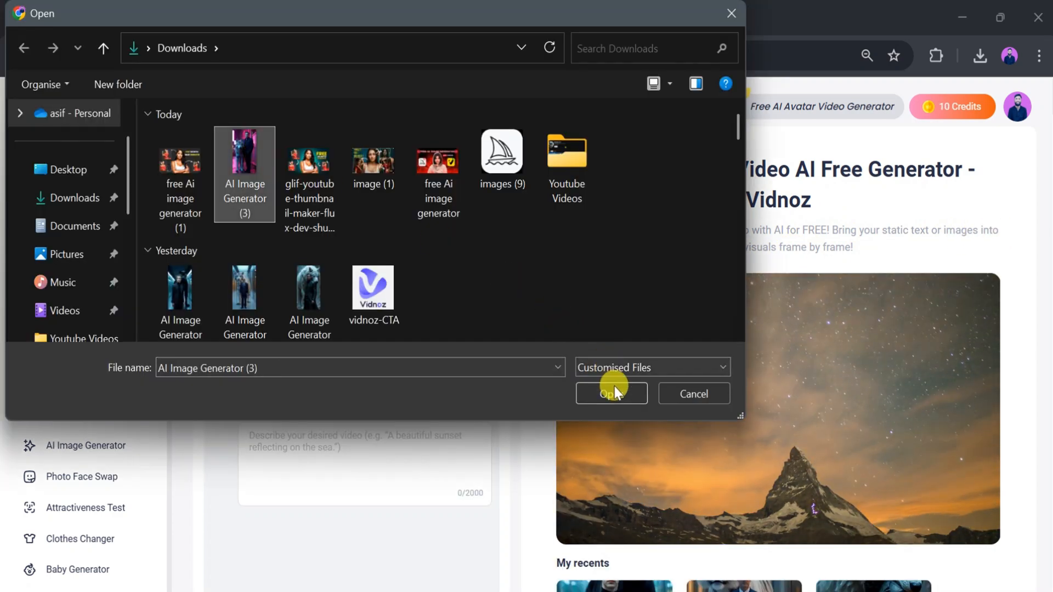
# Upload the wolf portrait and generate a 5s Vidnoz Max high-performance slow-motion alleyway video
pyautogui.click(611, 394)
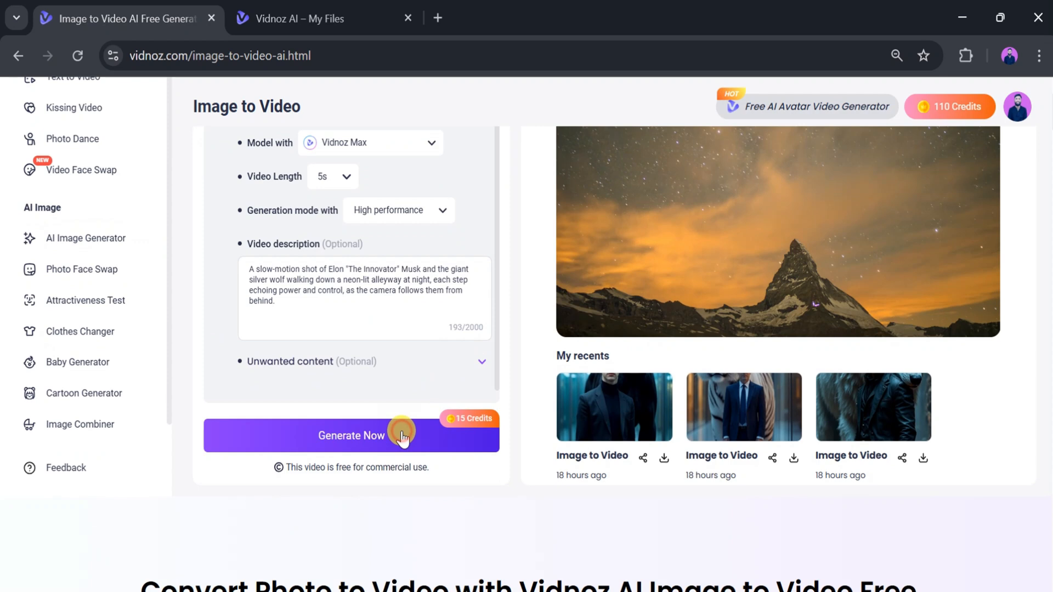
pyautogui.click(351, 436)
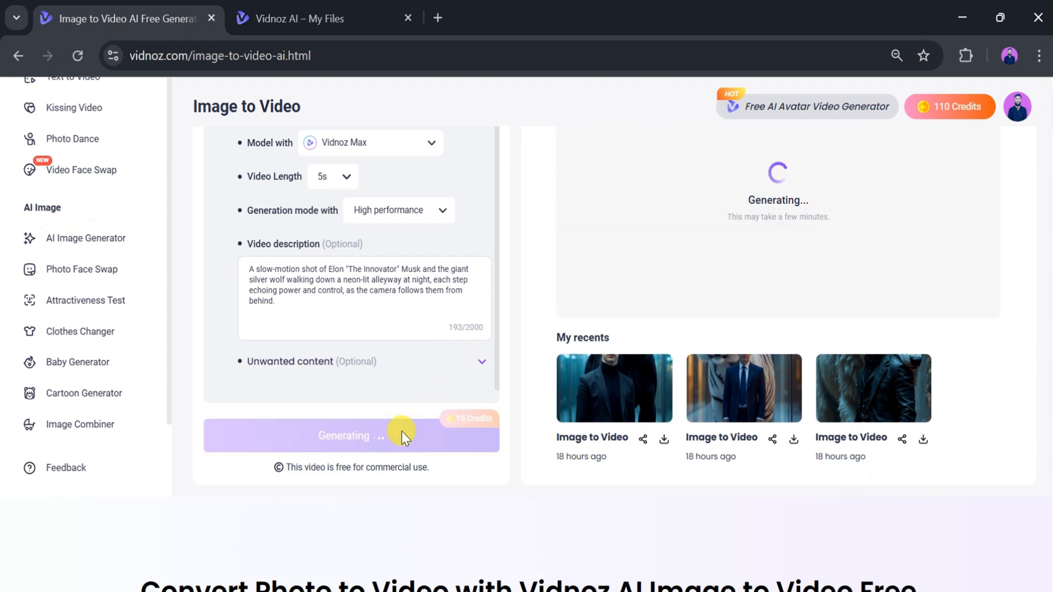
# Play back the finished five-second Elon Musk and silver wolf neon-alley clip
pyautogui.scroll(-3)
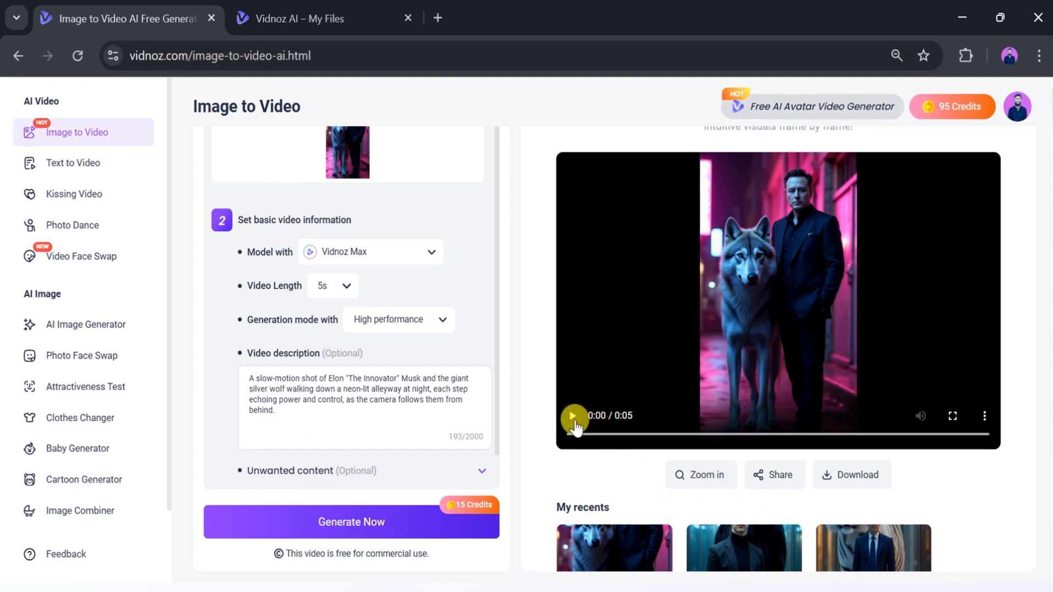
pyautogui.click(573, 416)
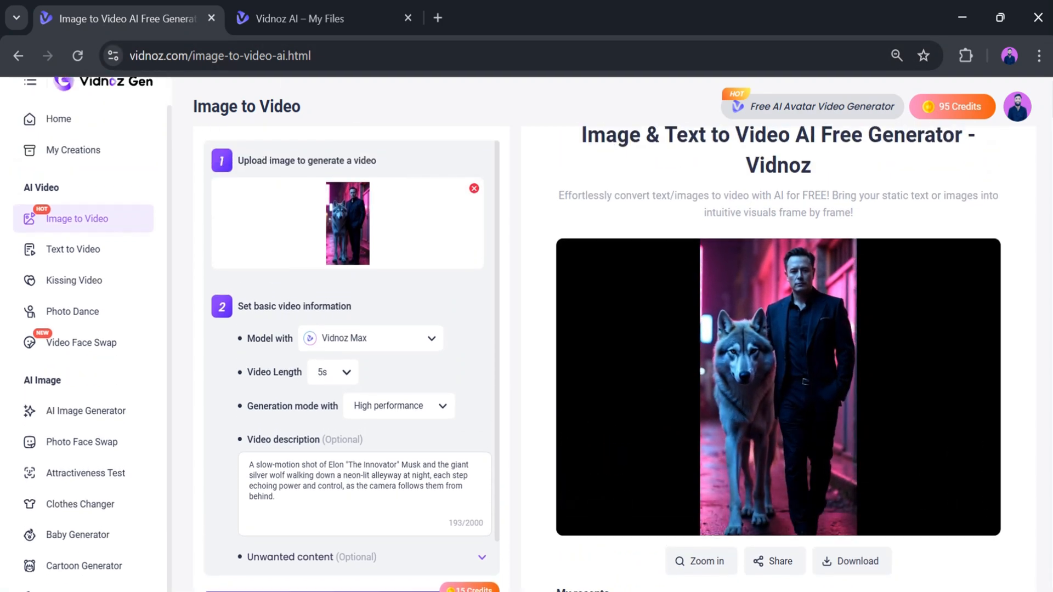
pyautogui.click(778, 386)
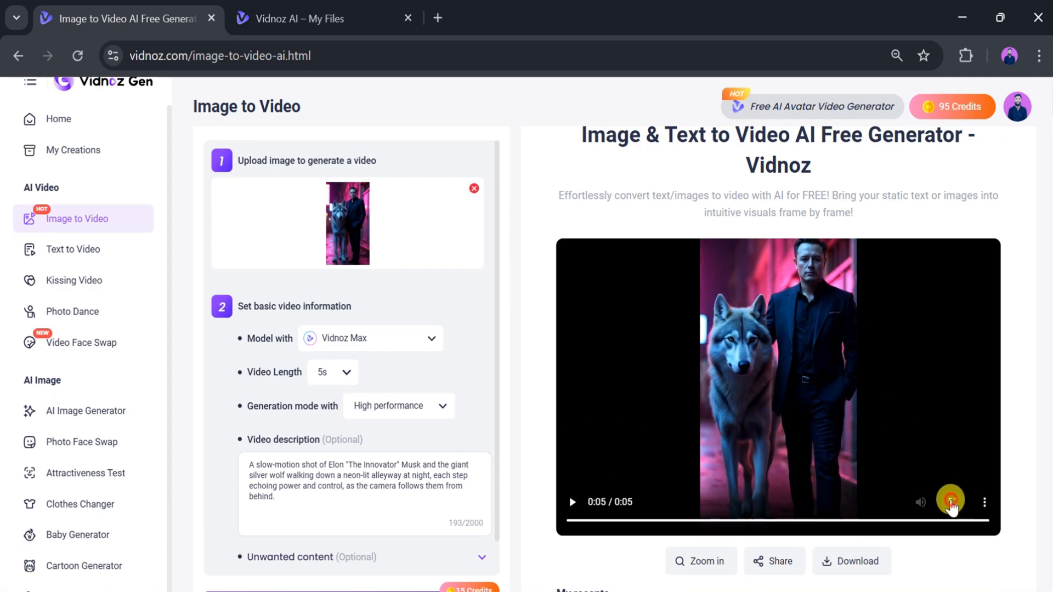
pyautogui.scroll(-3)
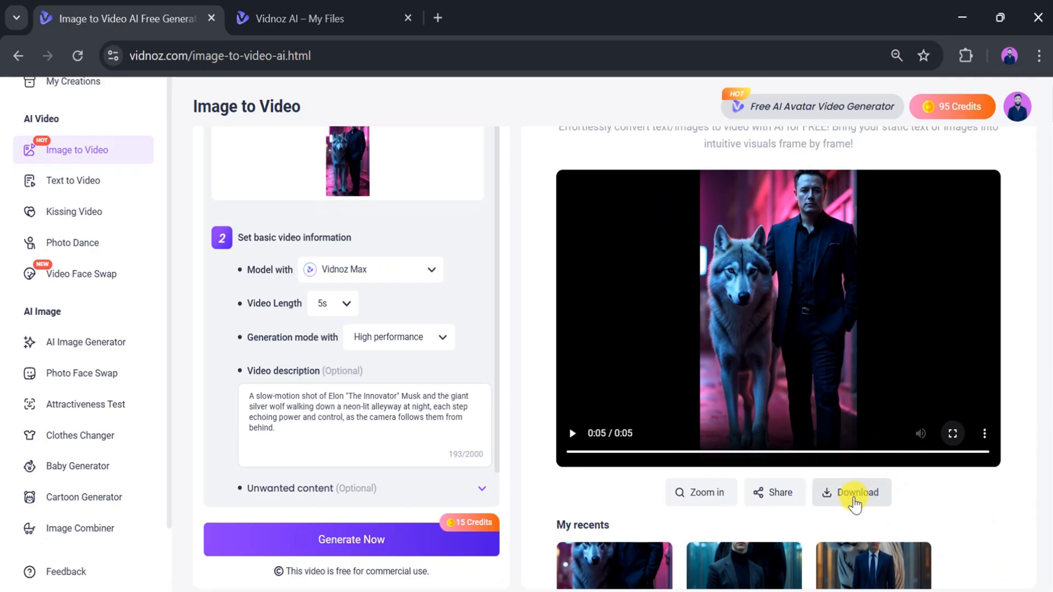
pyautogui.click(851, 493)
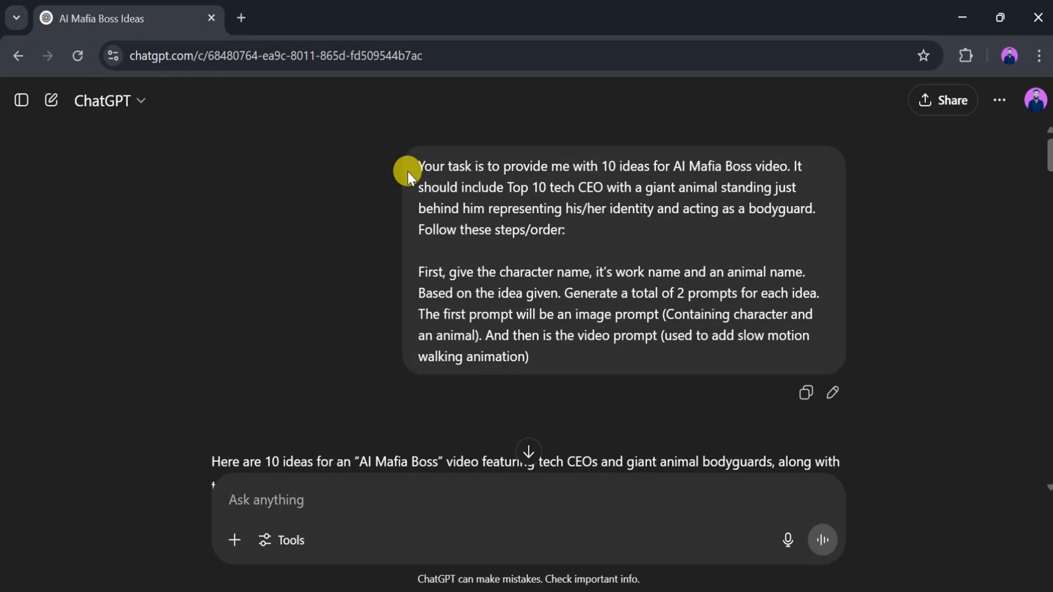
pyautogui.scroll(-3)
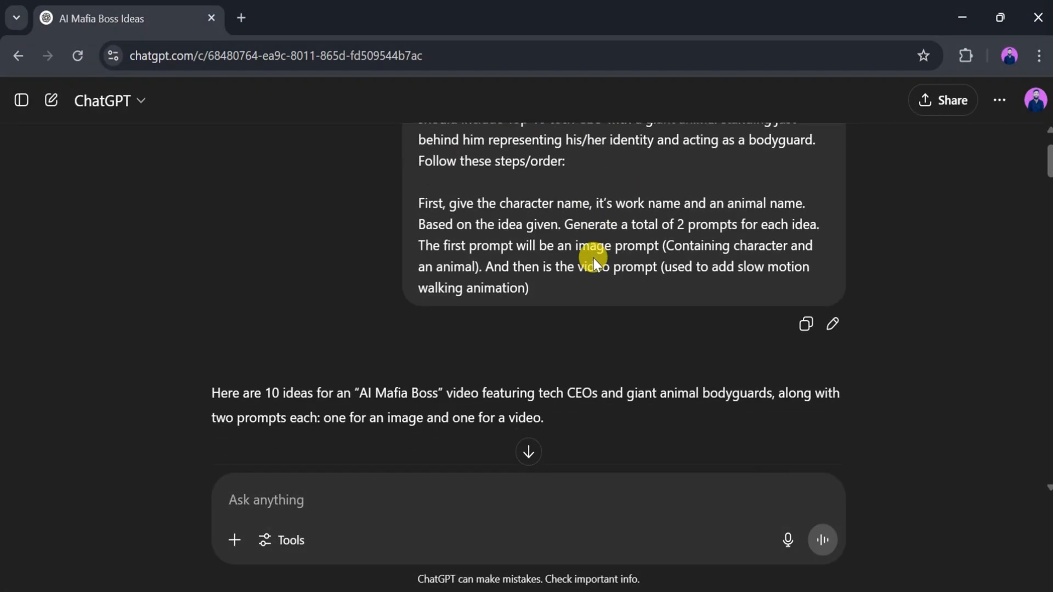
pyautogui.scroll(-3)
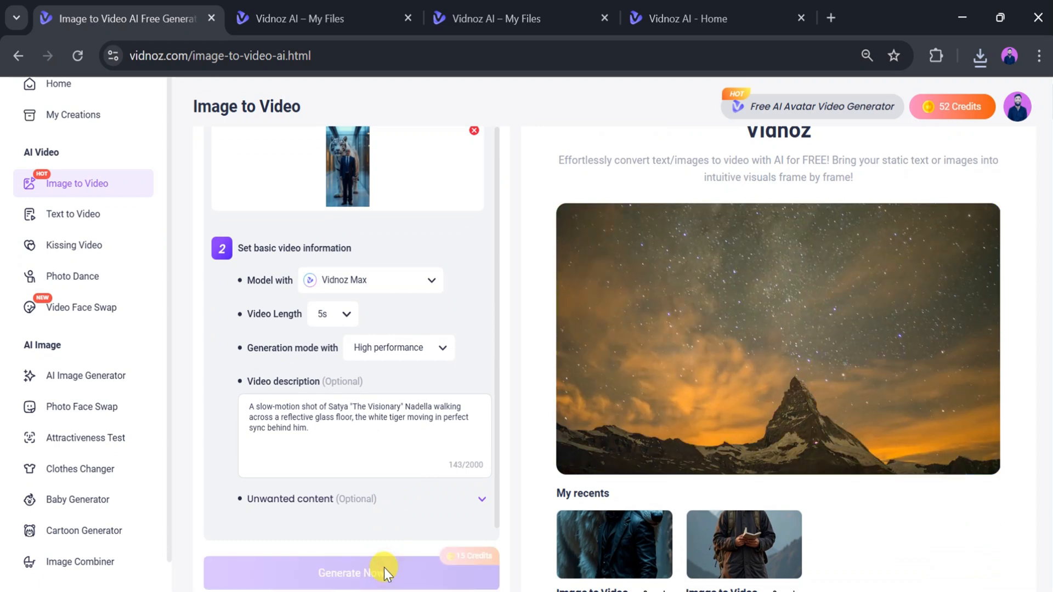
# Generate the Satya Nadella white-tiger clip and play the result
pyautogui.click(351, 573)
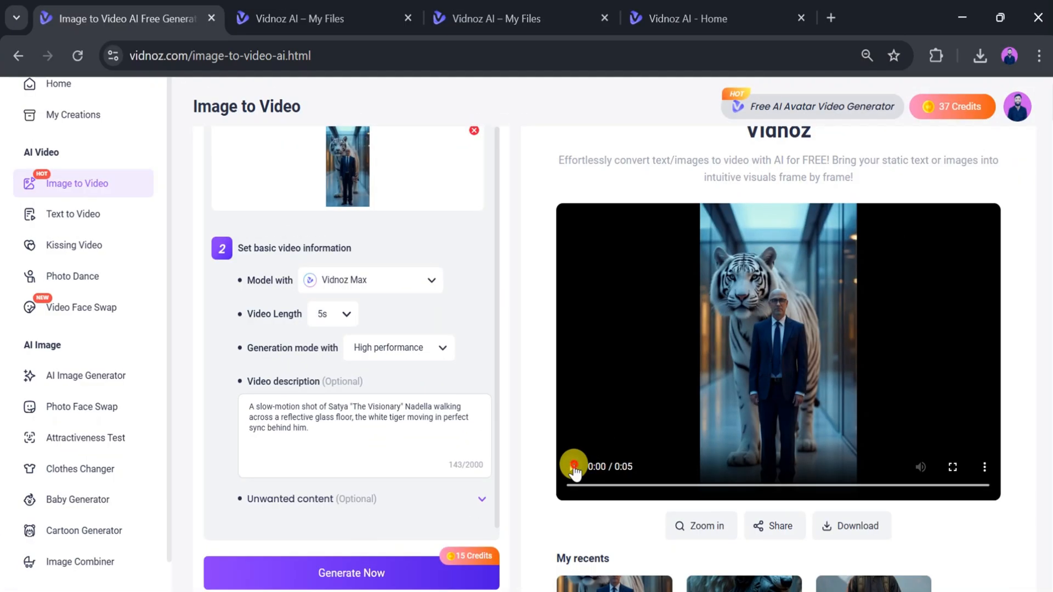
pyautogui.click(573, 466)
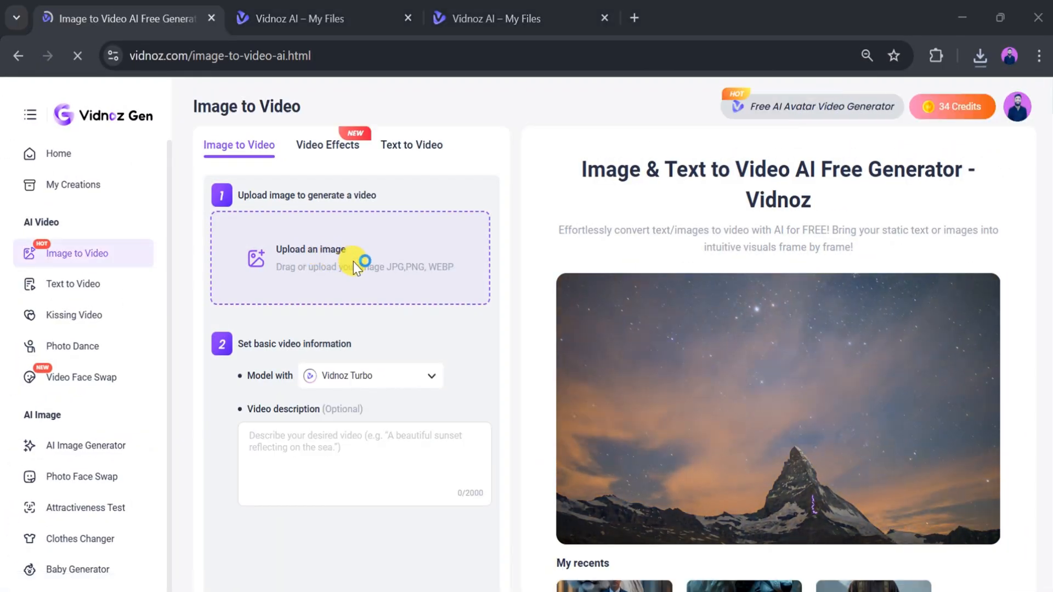
# Generate the Mark Zuckerberg black-panther clip with the Vidnoz Max model and download it
pyautogui.click(349, 257)
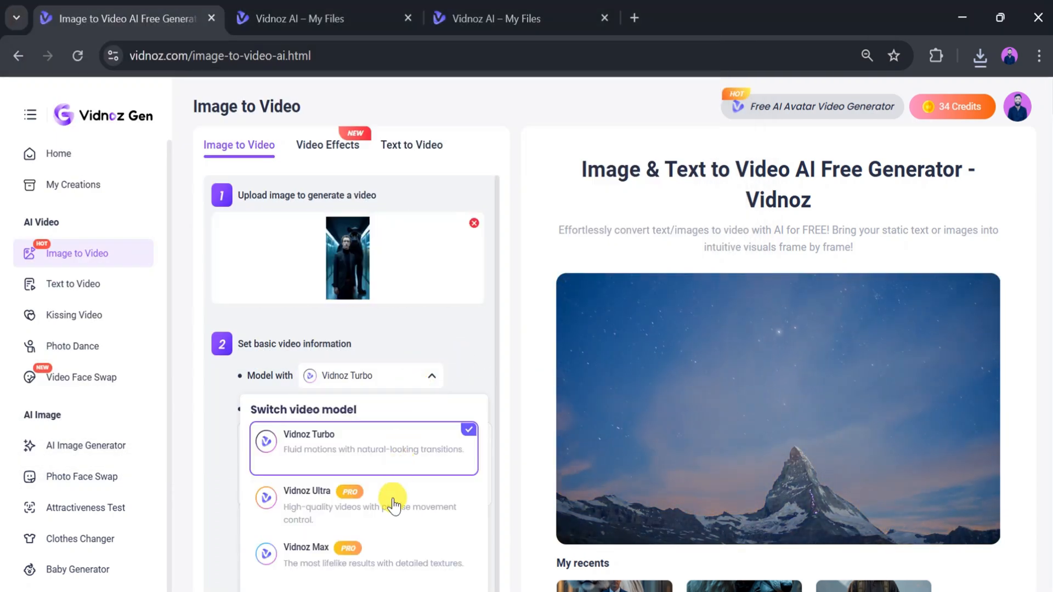
pyautogui.click(306, 547)
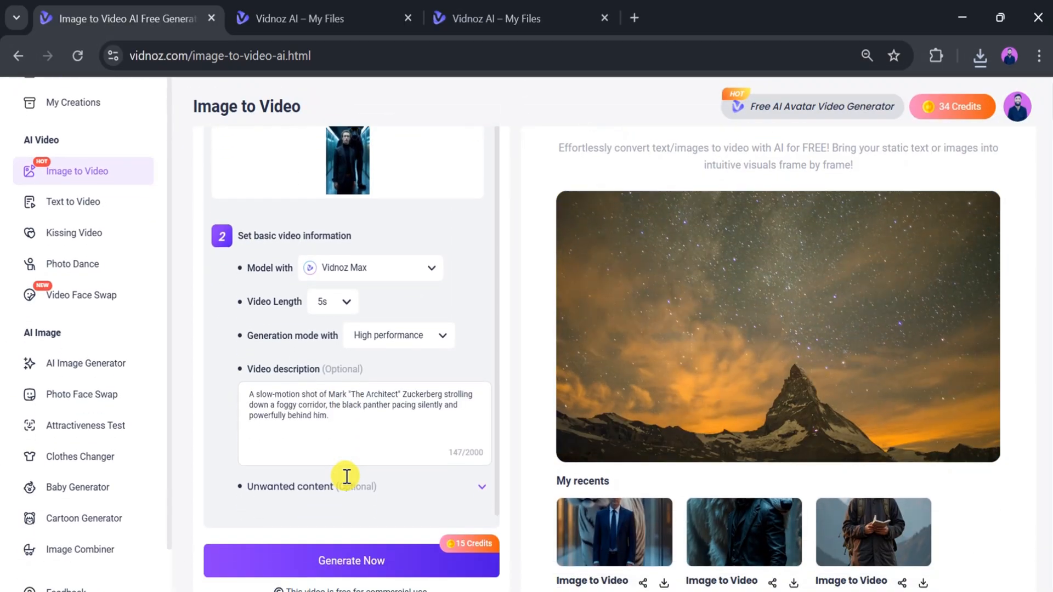
pyautogui.click(351, 561)
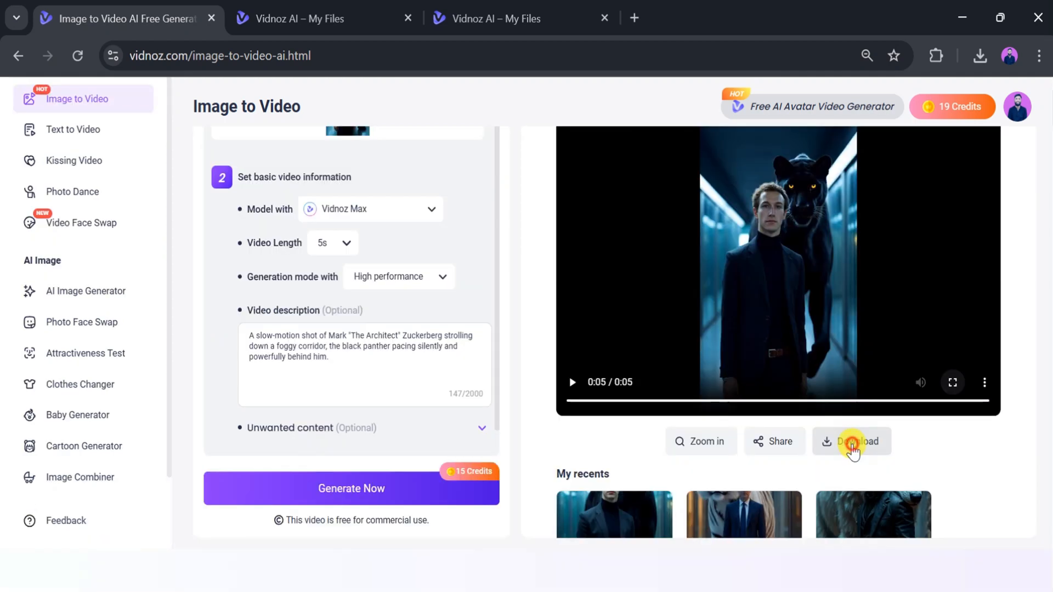
pyautogui.click(851, 441)
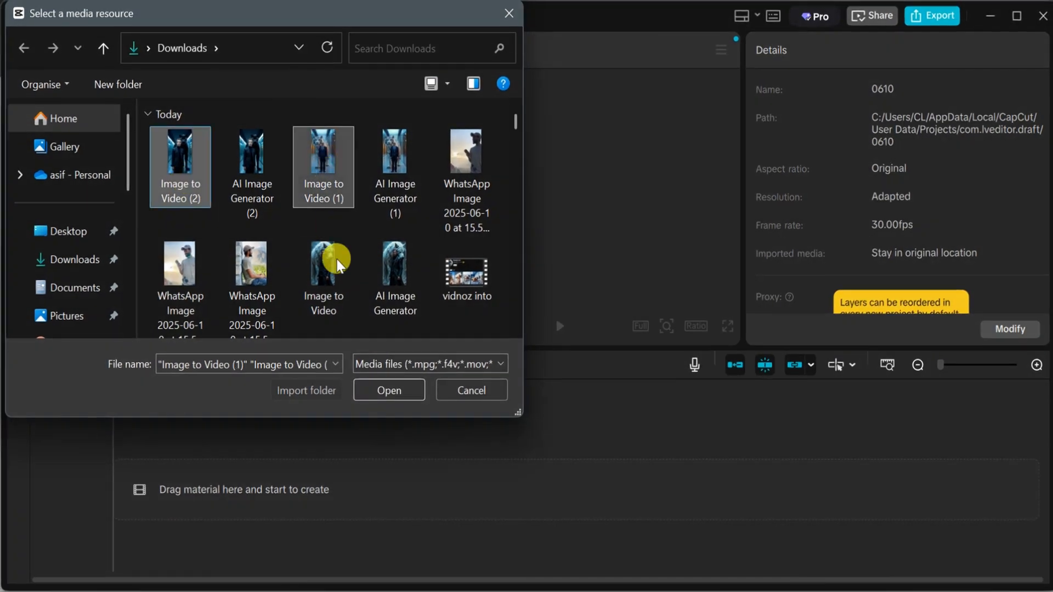
# Import the three Image to Video clips from Downloads into the CapCut project
pyautogui.click(388, 391)
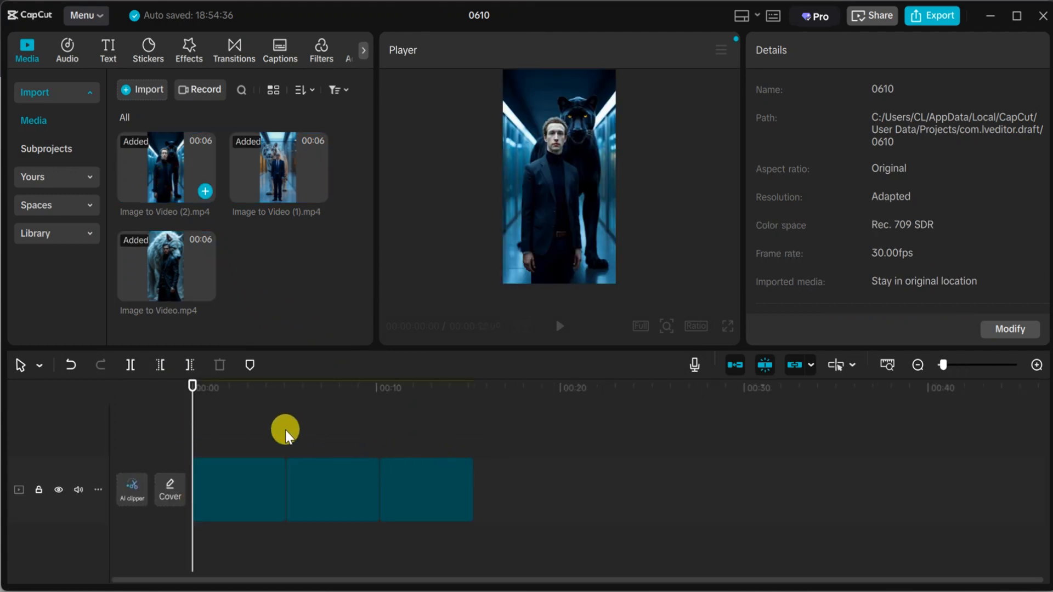
# Add a Default text caption reading 'Mark Zuckerberg' above its clip on the timeline
pyautogui.click(108, 49)
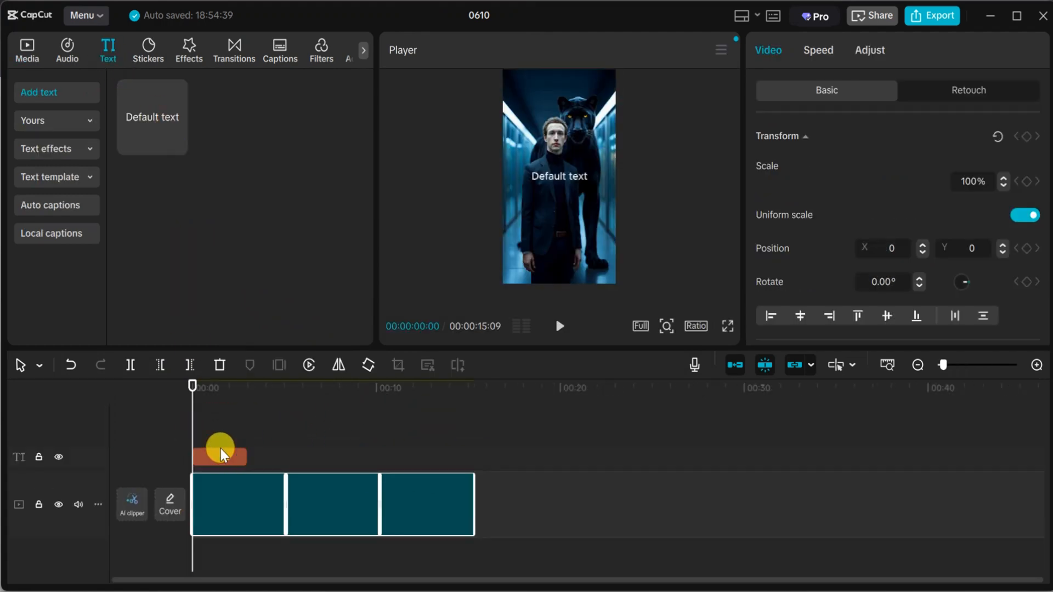
pyautogui.write('Mark Zuckerberg')
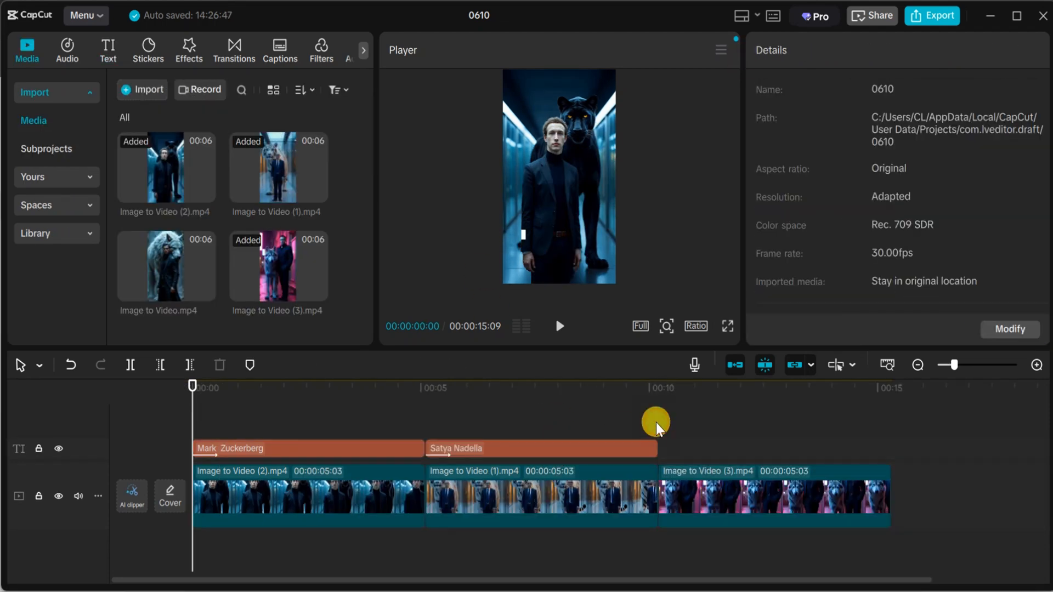
pyautogui.click(772, 447)
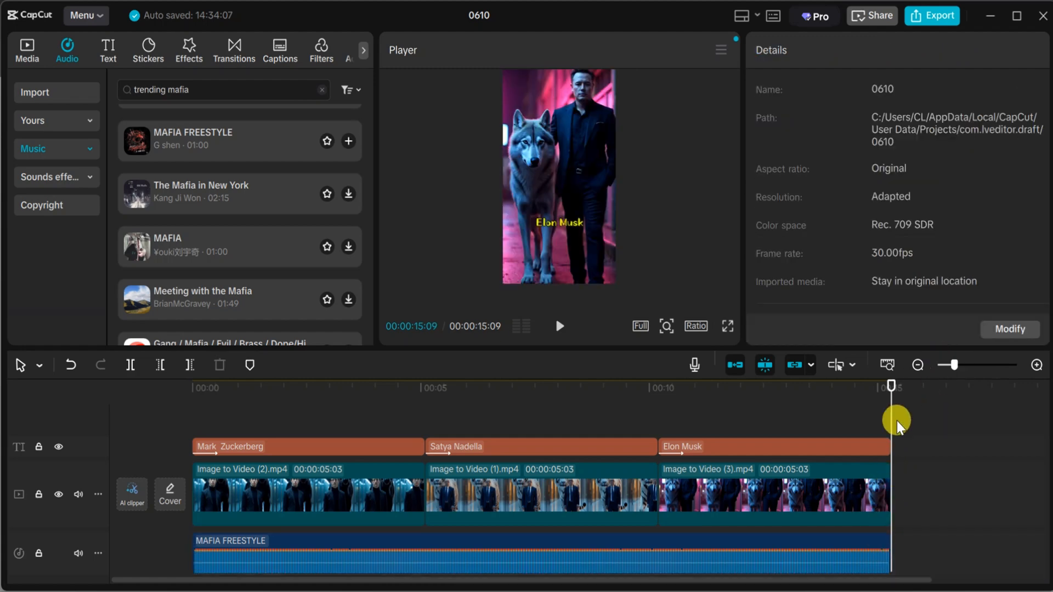
# Add the 'Elon Musk' caption and the MAFIA FREESTYLE track to the timeline
pyautogui.click(269, 386)
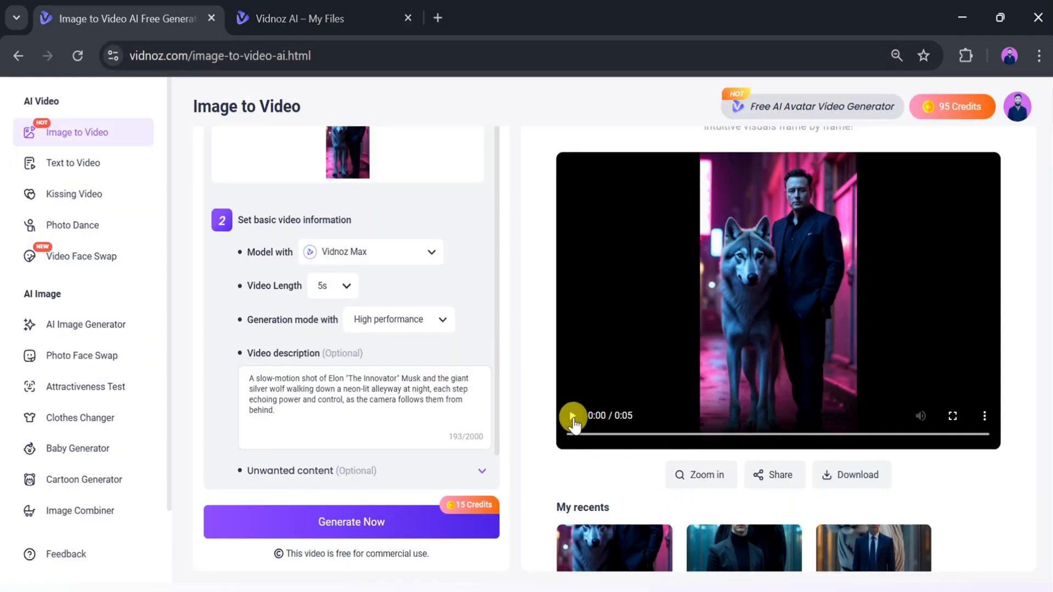
pyautogui.click(574, 416)
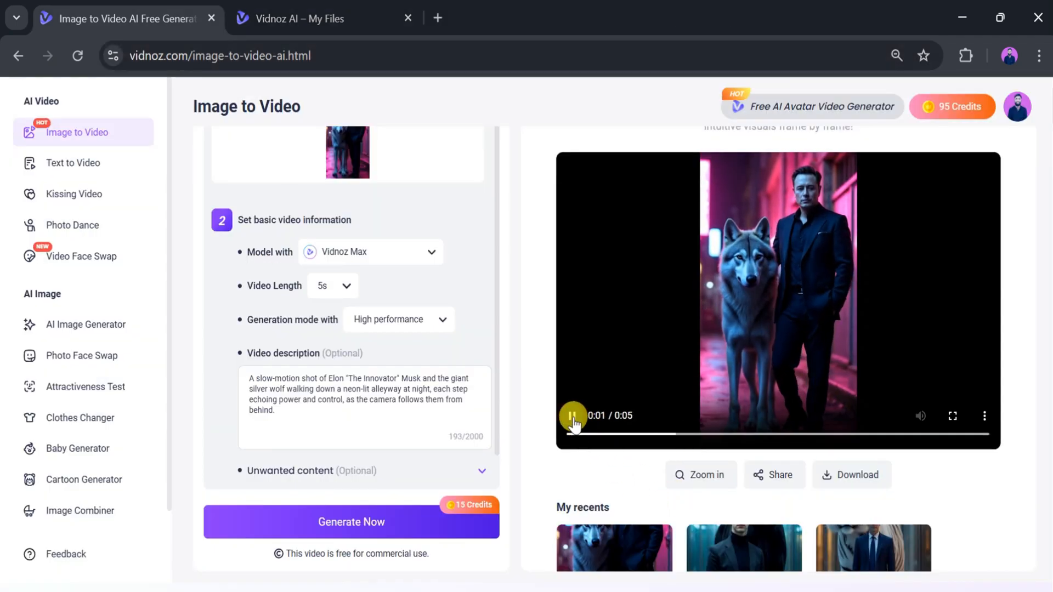